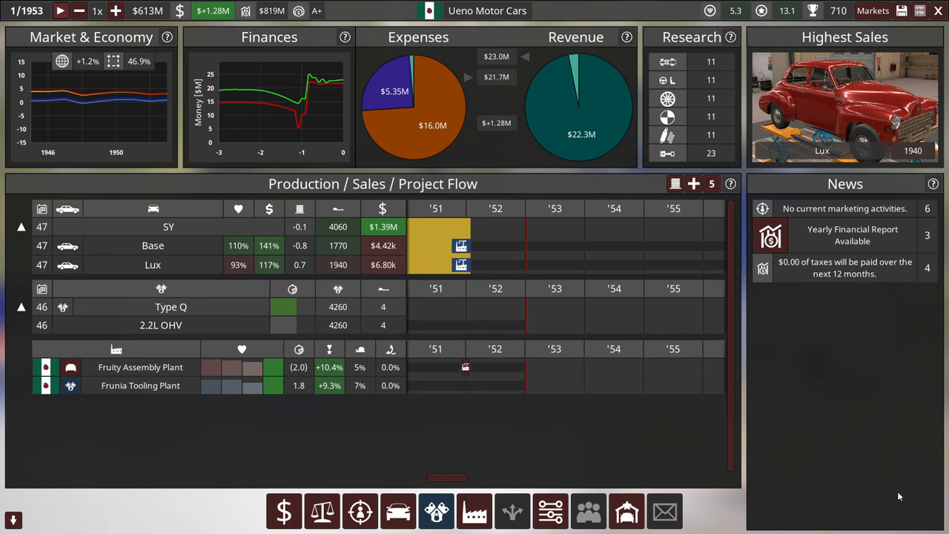
pyautogui.moveTo(452, 371)
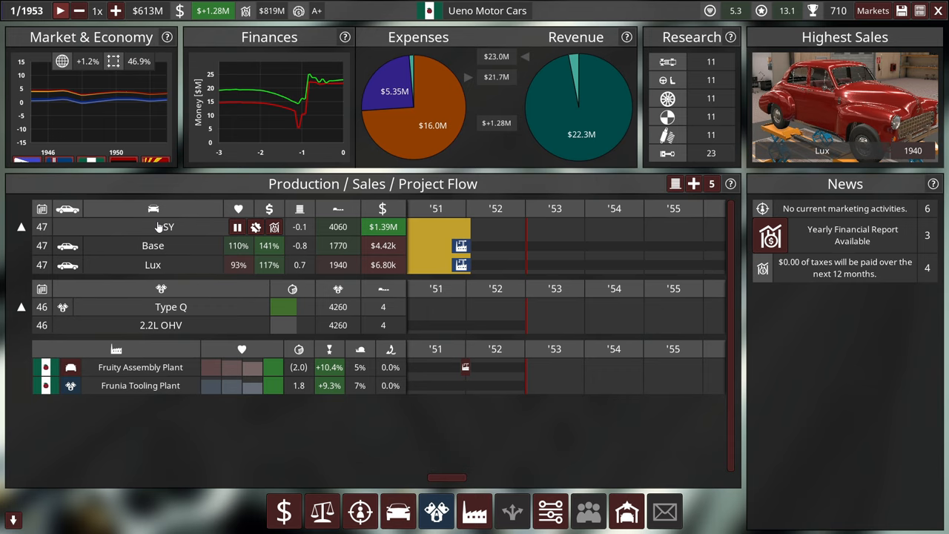
pyautogui.moveTo(214, 10)
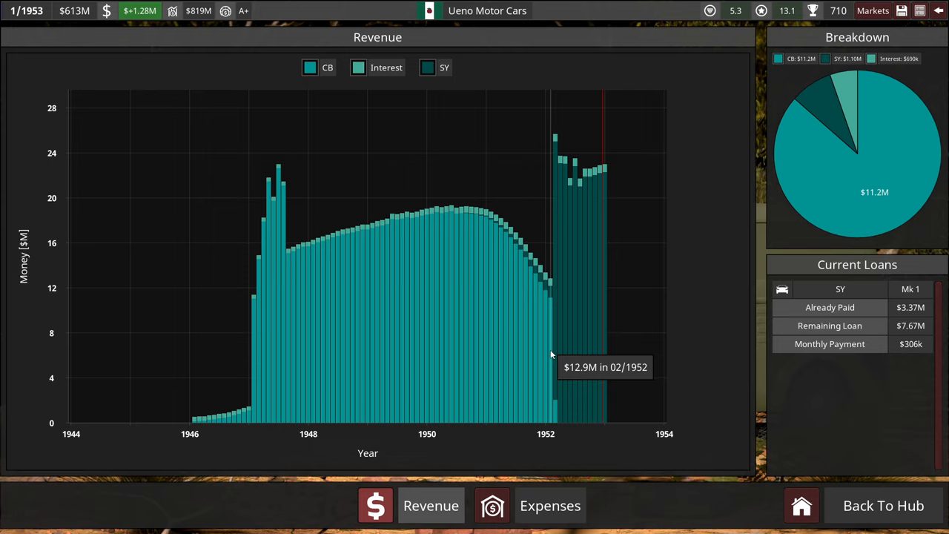
pyautogui.moveTo(590, 358)
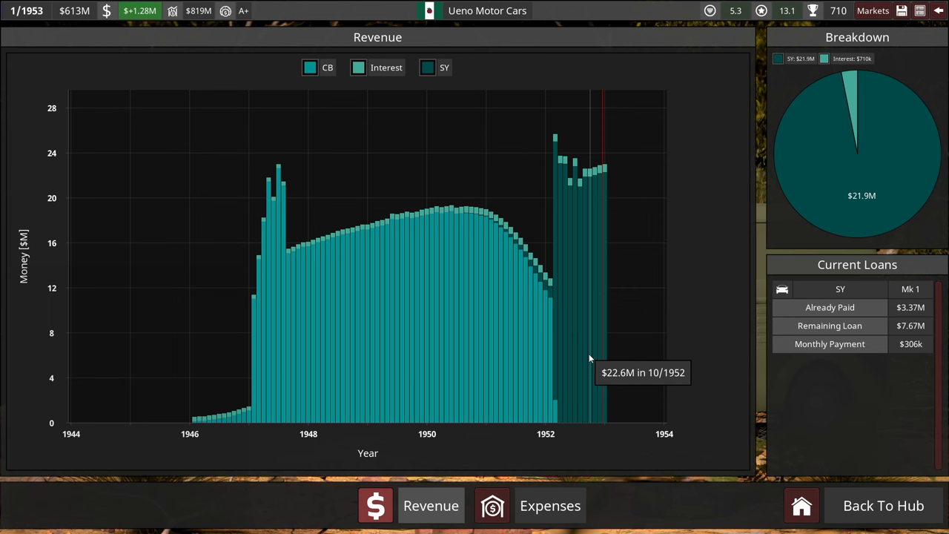
# Step: Bring up the Finances revenue history with its breakdown by model
pyautogui.click(549, 504)
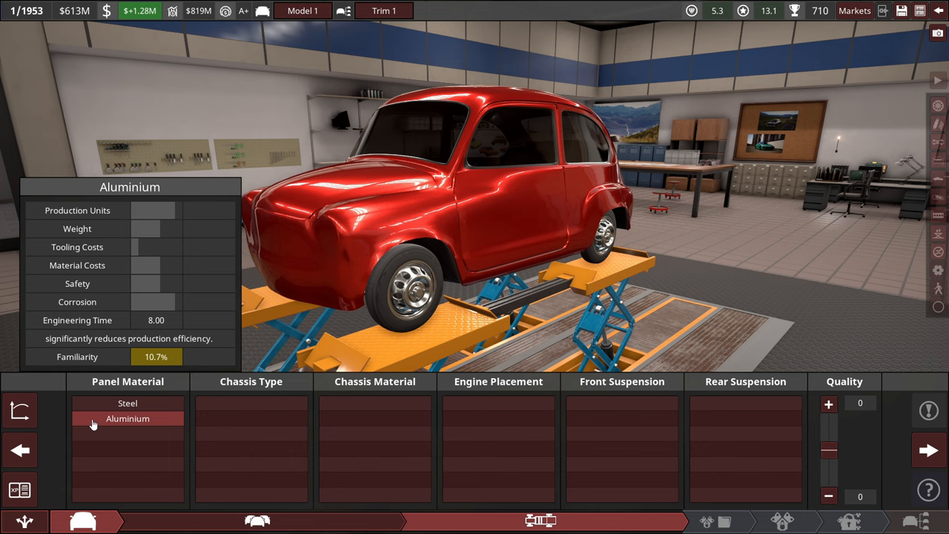
# Step: Choose steel body panels on a steel monocoque chassis with a front longitudinal engine
pyautogui.click(127, 404)
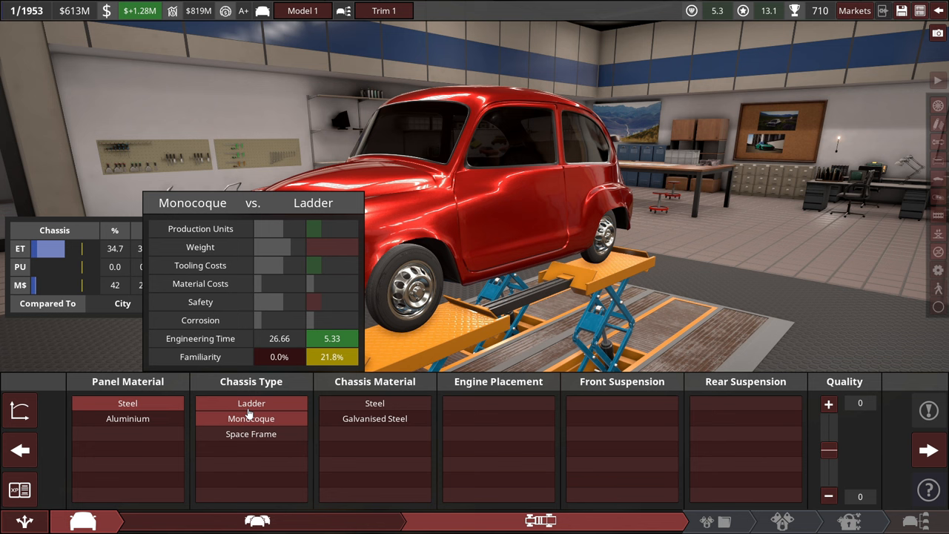
pyautogui.moveTo(373, 419)
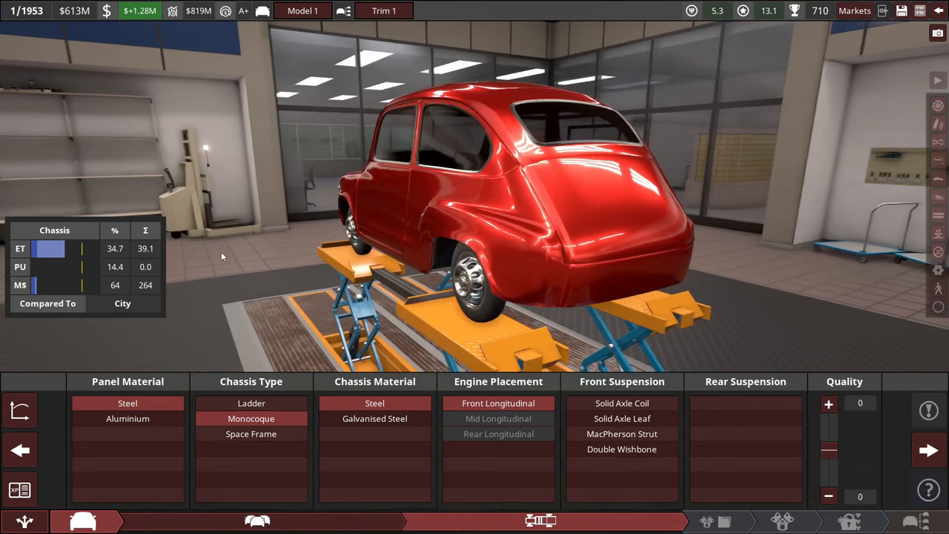
pyautogui.click(621, 433)
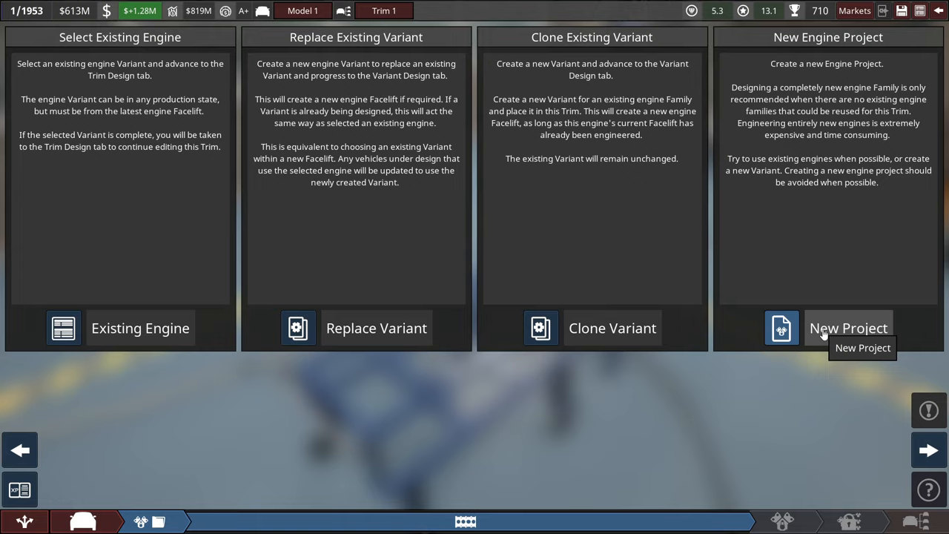
# Step: Start a new engine project with the family named 'Type H' and create it
pyautogui.click(848, 327)
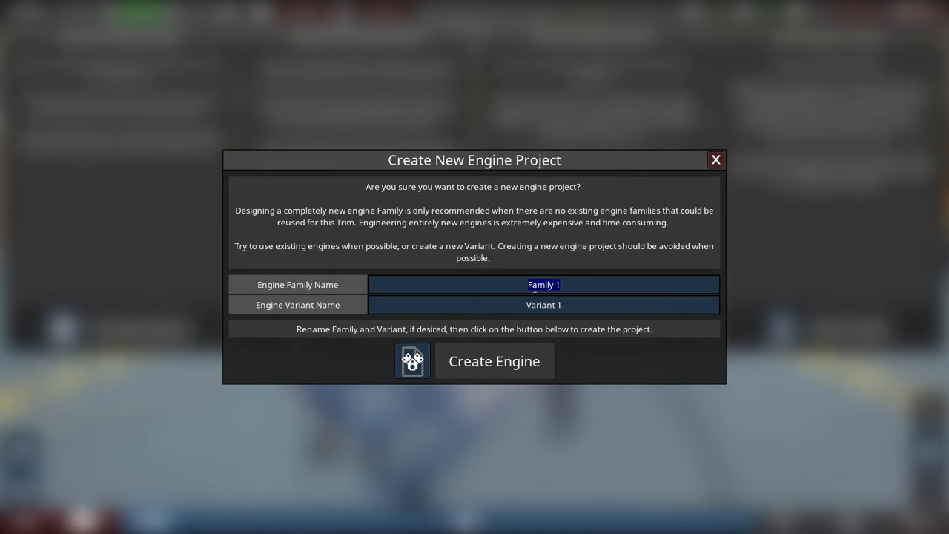
pyautogui.moveTo(545, 255)
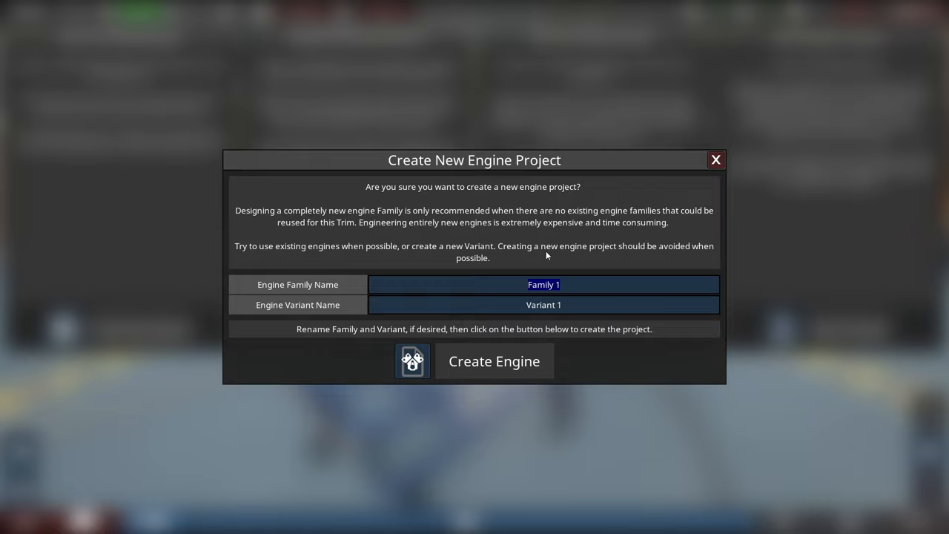
pyautogui.write('Type H')
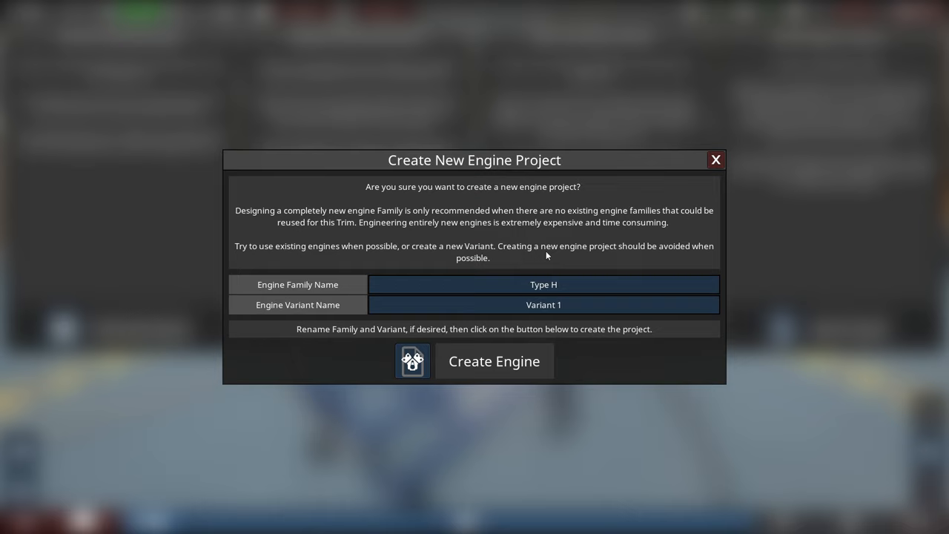
pyautogui.click(493, 362)
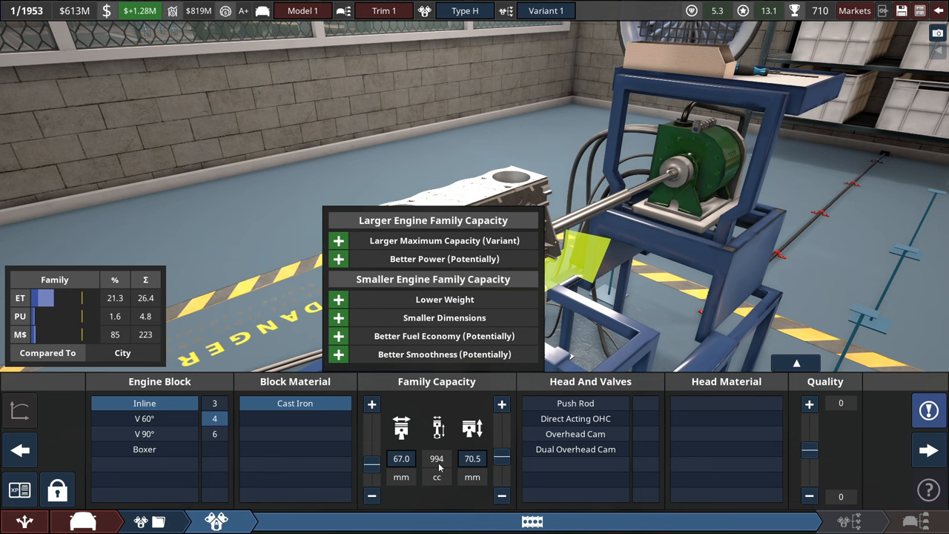
# Step: Make Type H a cast-iron inline four with an overhead cam head, then move to the variant
pyautogui.click(575, 433)
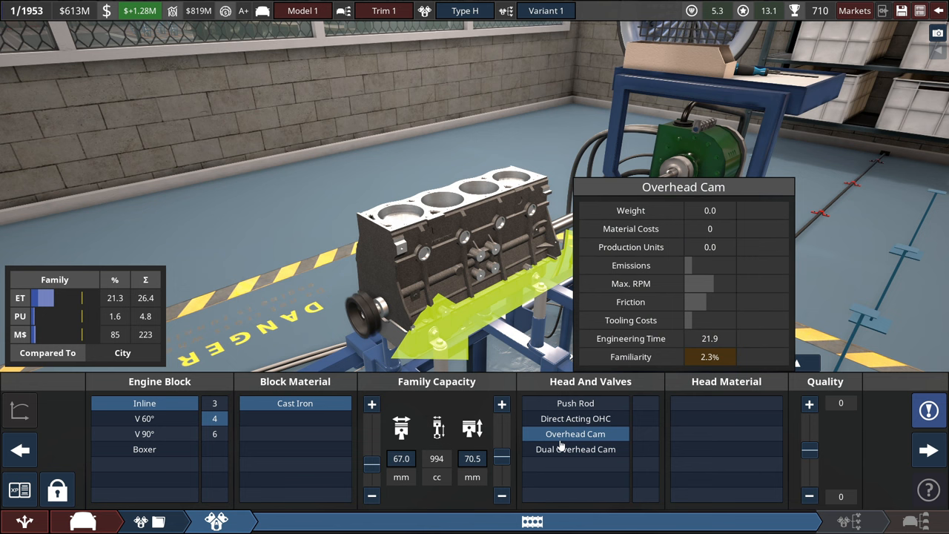
pyautogui.click(575, 418)
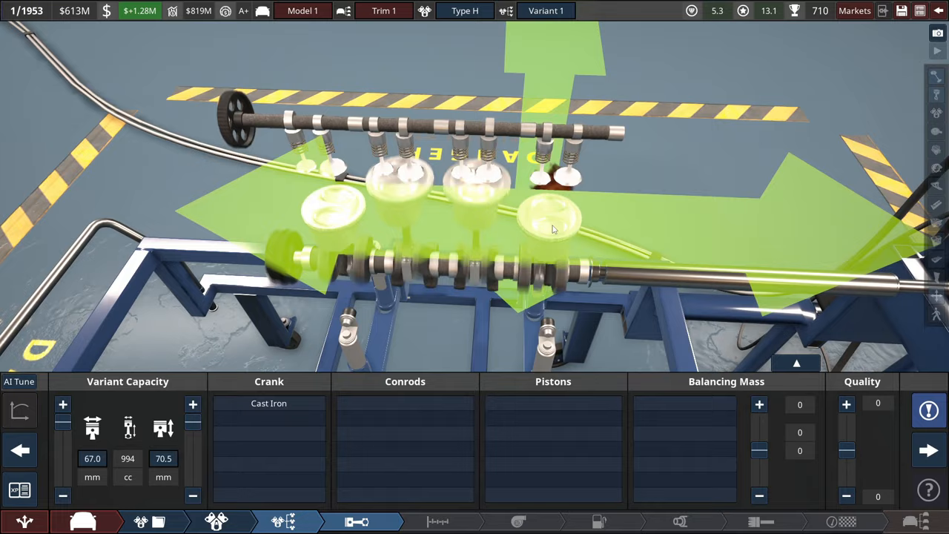
pyautogui.click(438, 522)
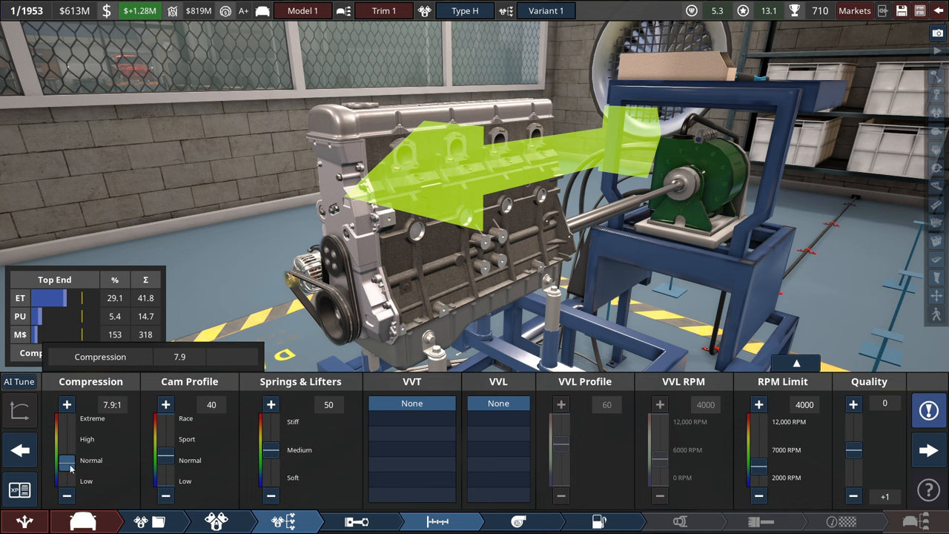
# Step: Raise top-end compression to 8.0:1 and the RPM limit to 4400
pyautogui.click(67, 403)
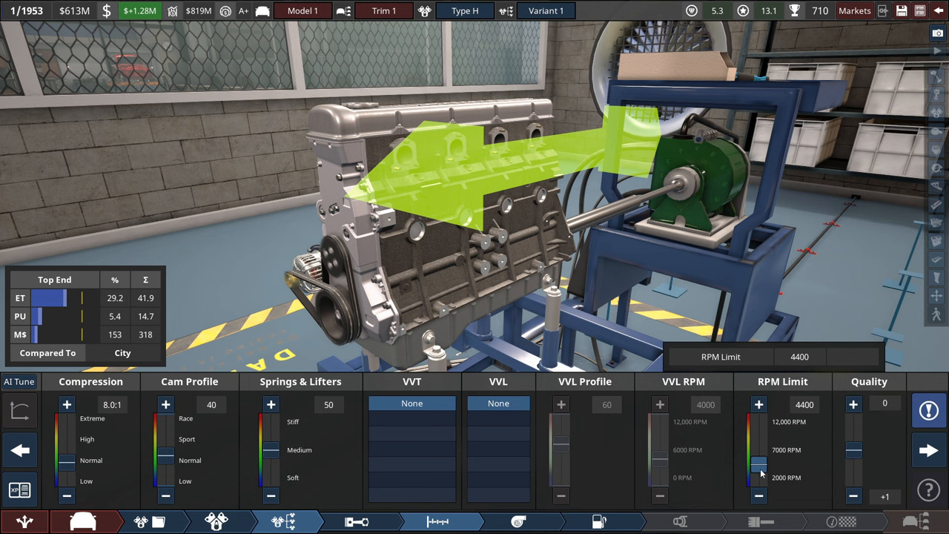
pyautogui.click(599, 522)
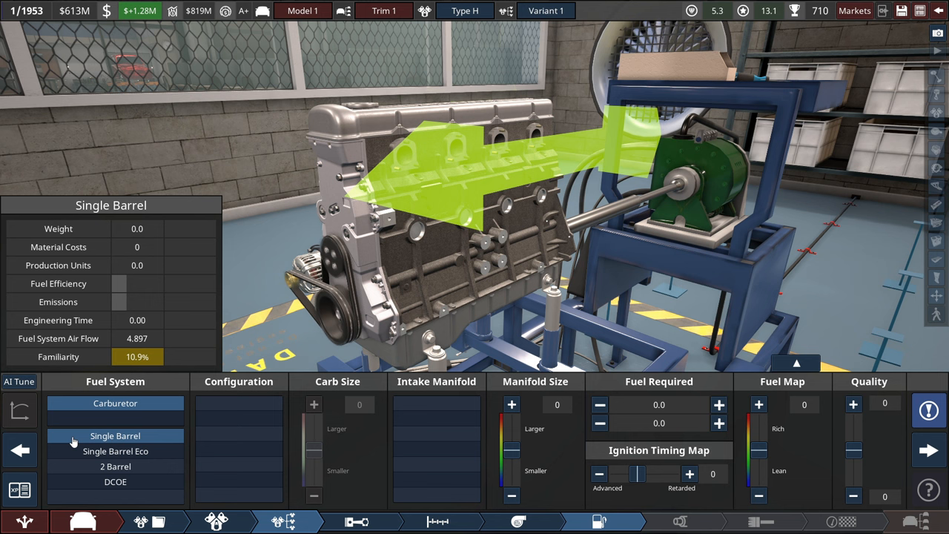
# Step: Fit a single-barrel carburettor with Std. Low manifold on leaded regular 87 fuel
pyautogui.click(115, 450)
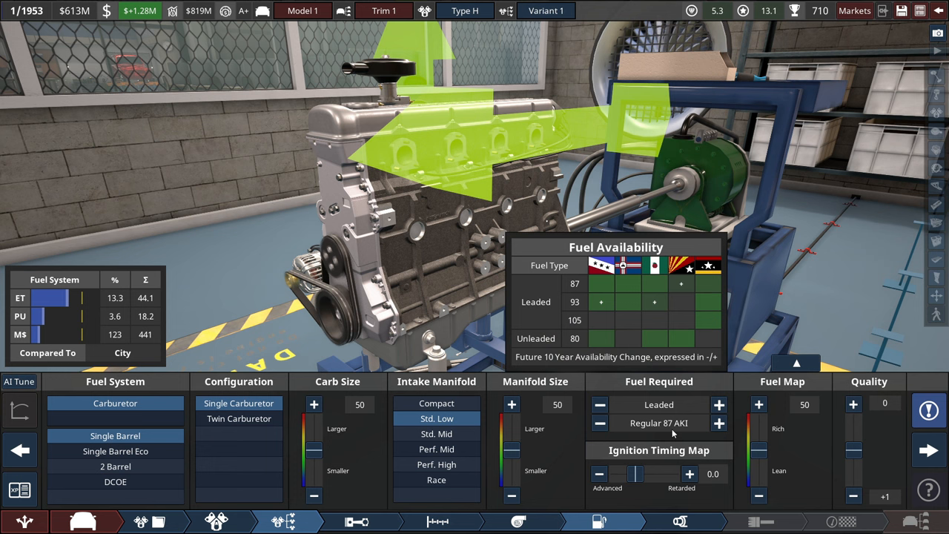
pyautogui.click(679, 522)
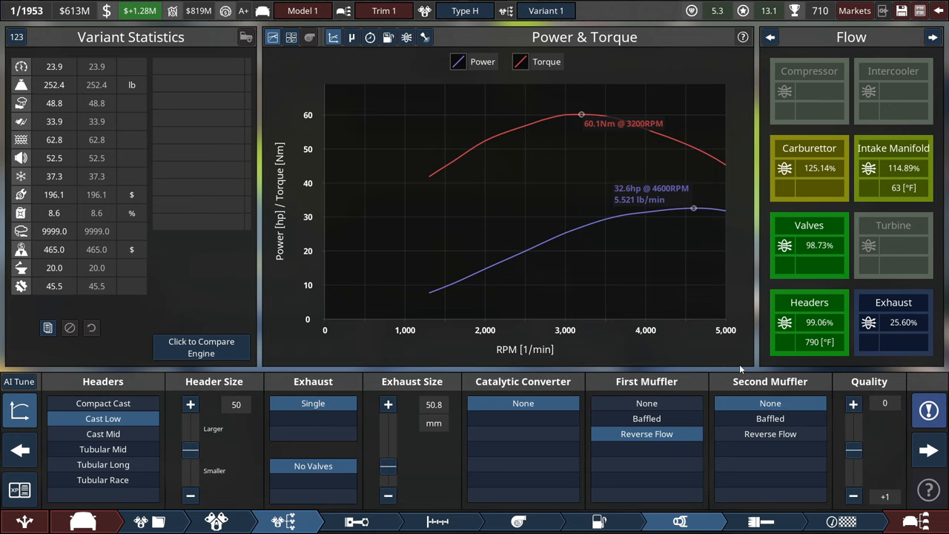
pyautogui.moveTo(409, 491)
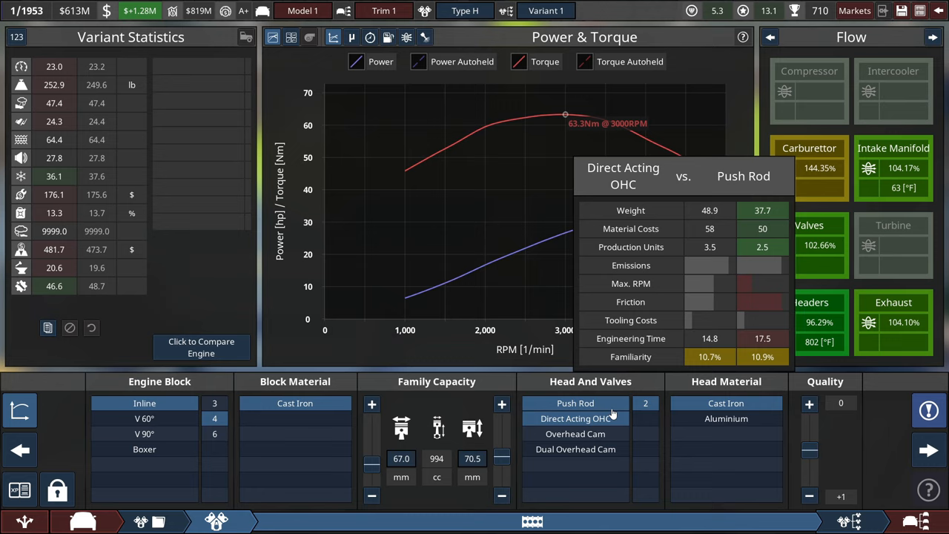
# Step: Keep the push-rod cylinder head on the 994 cc inline-4 and review its statistics
pyautogui.click(576, 418)
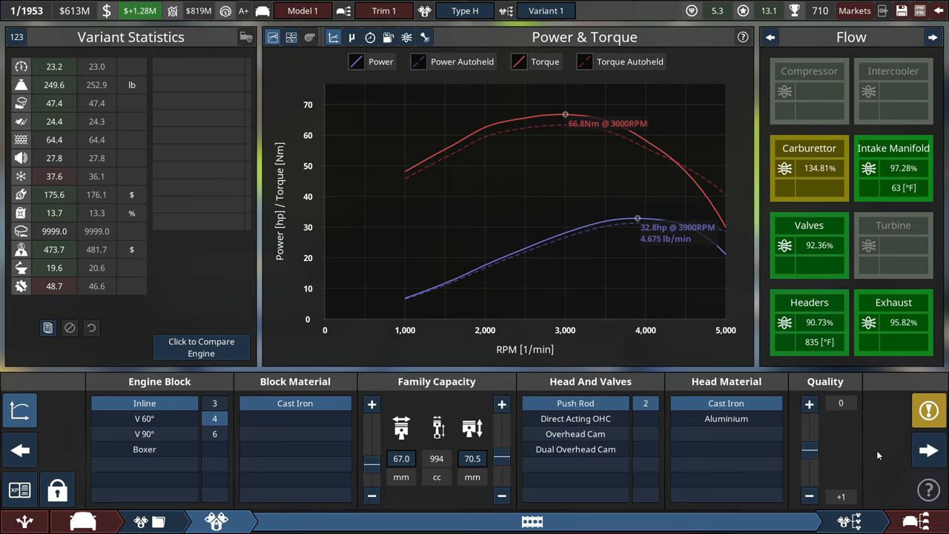
pyautogui.moveTo(53, 286)
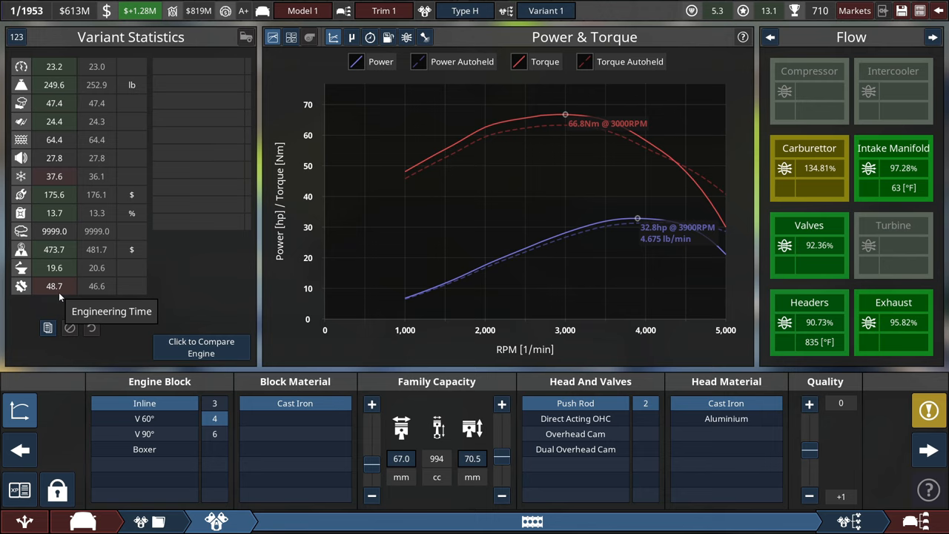
pyautogui.moveTo(39, 255)
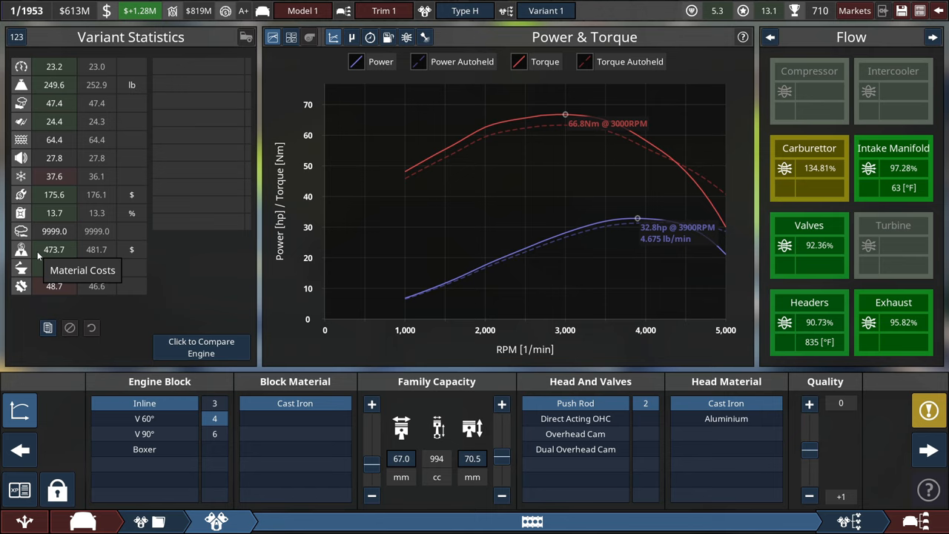
pyautogui.moveTo(57, 215)
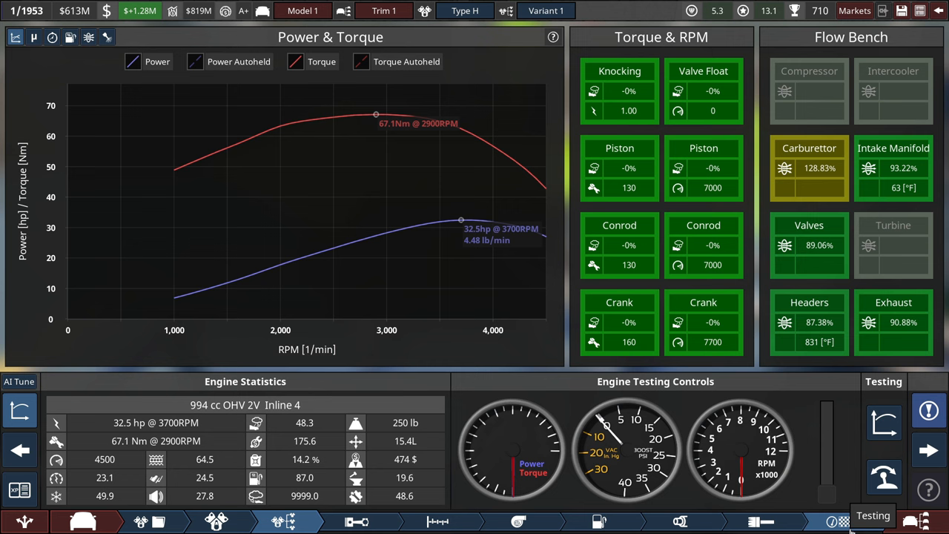
pyautogui.moveTo(884, 478)
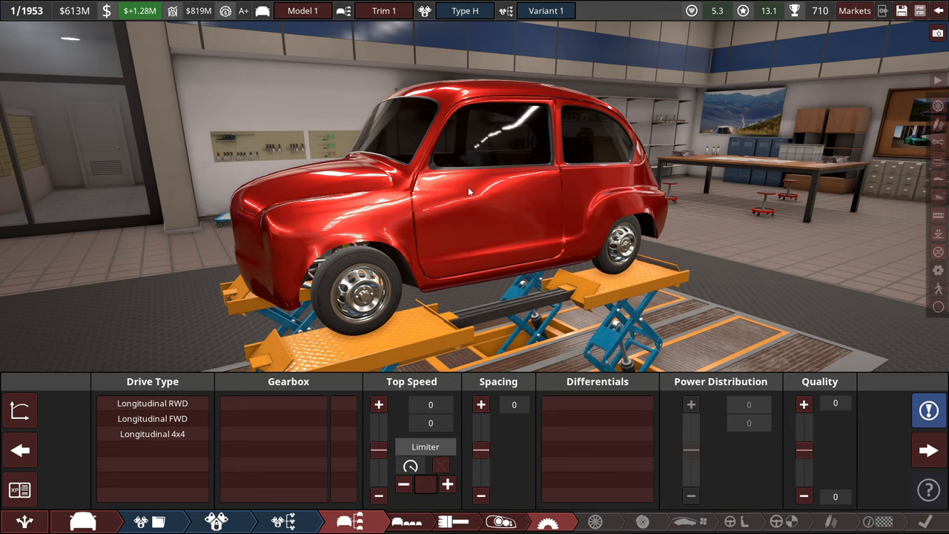
# Step: Choose the red city car's drive layout in the Drivetrain stage
pyautogui.click(151, 403)
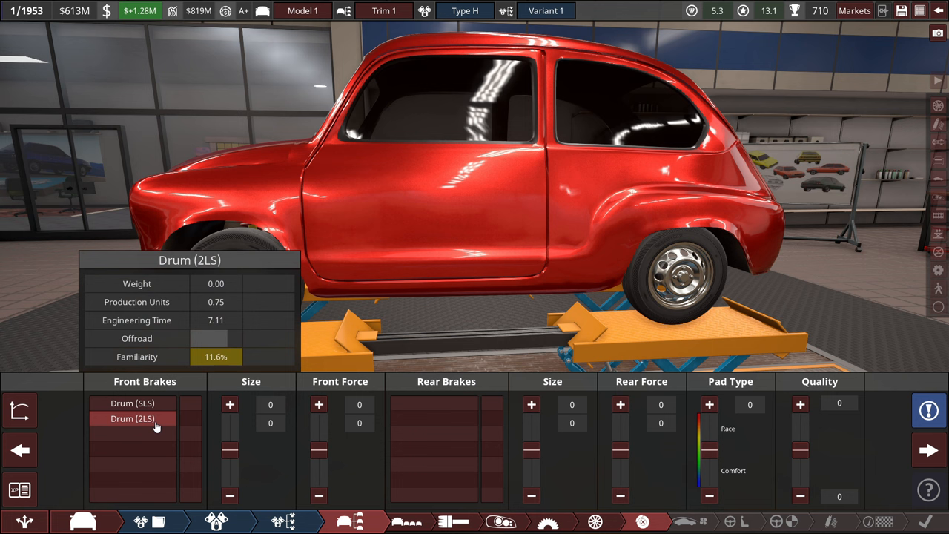
# Step: Fit Drum (SLS) brakes, 200 mm front and 160 mm rear, and continue to the interior
pyautogui.click(132, 404)
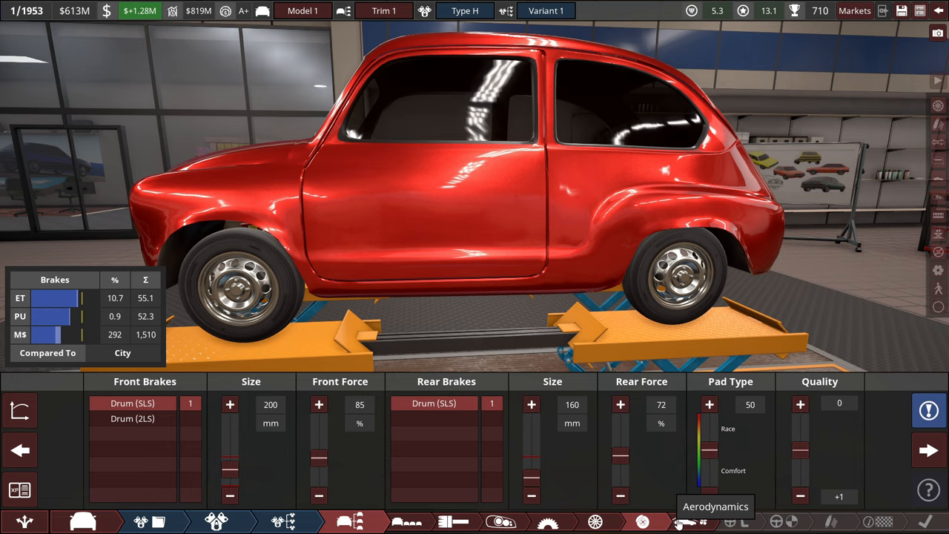
pyautogui.click(684, 522)
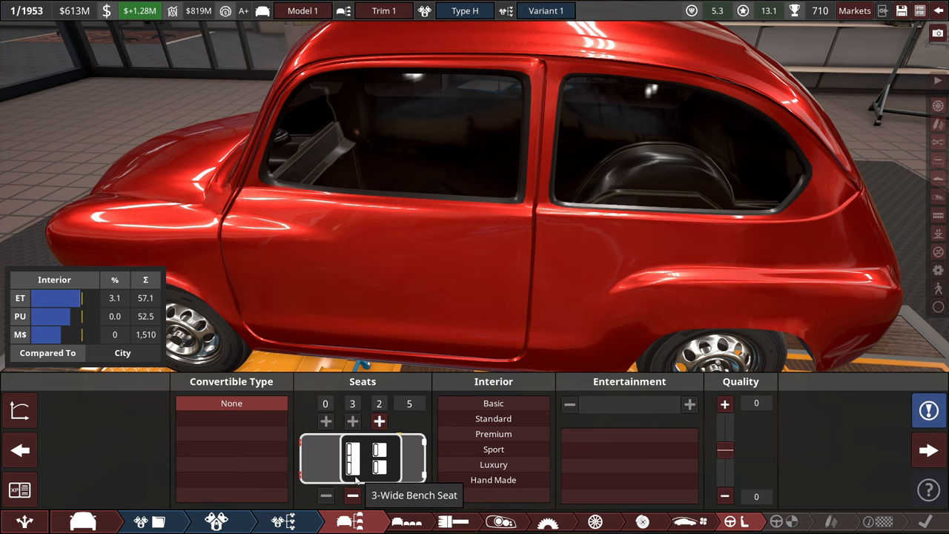
# Step: Select the 3-Wide Bench Seat with no convertible roof
pyautogui.click(492, 418)
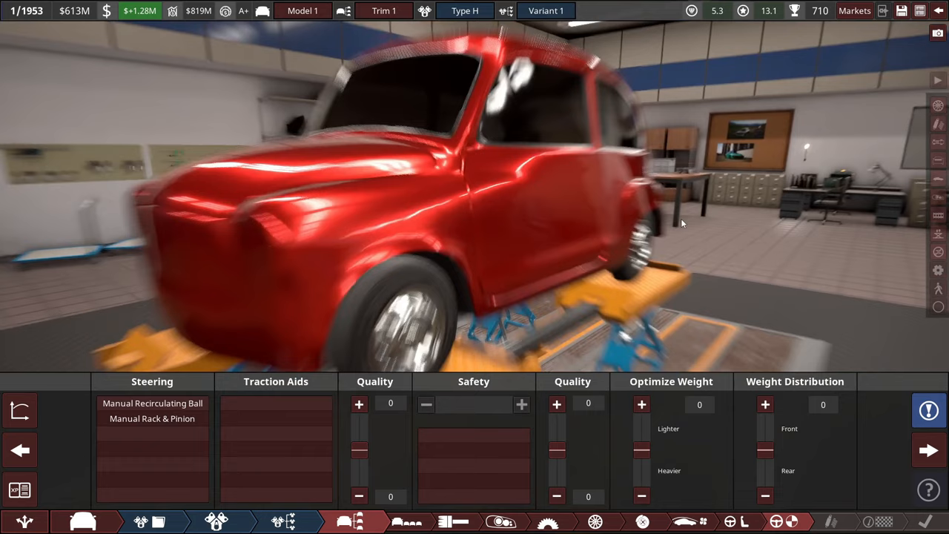
# Step: Compare steering types in the stats panel and choose Manual Rack & Pinion steering
pyautogui.click(151, 418)
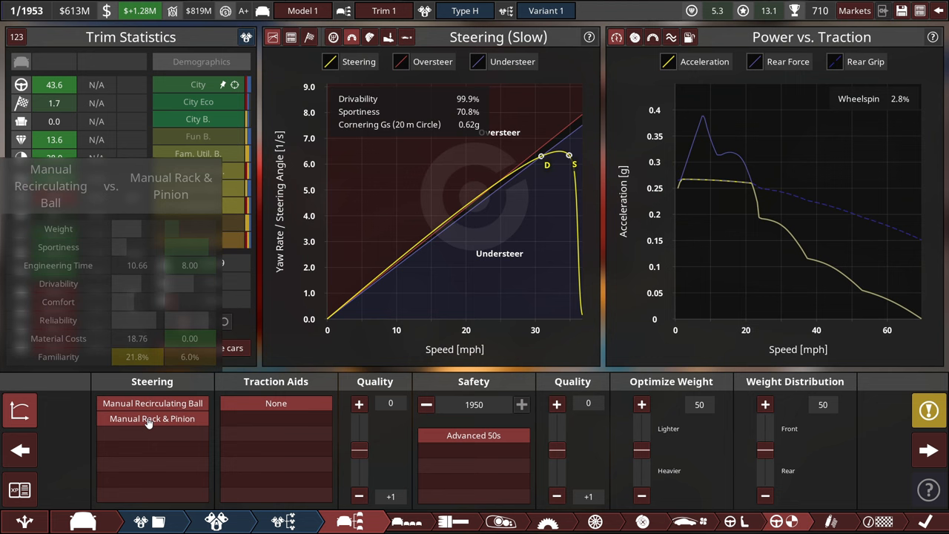
pyautogui.click(473, 436)
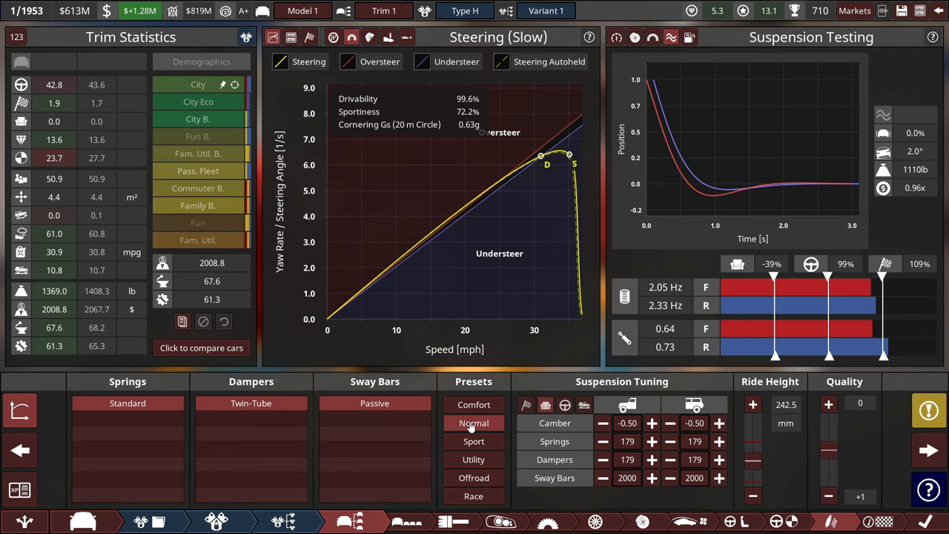
# Step: Apply the Normal suspension preset: 67.2 springs, 56/44.8 dampers, 1200/800 sway bars, 221.5 mm ride height
pyautogui.click(475, 423)
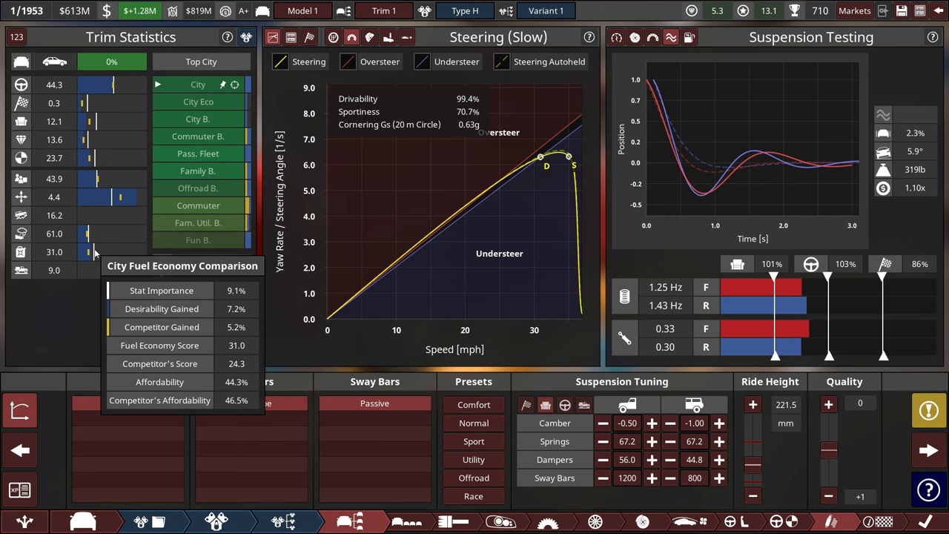
pyautogui.moveTo(97, 329)
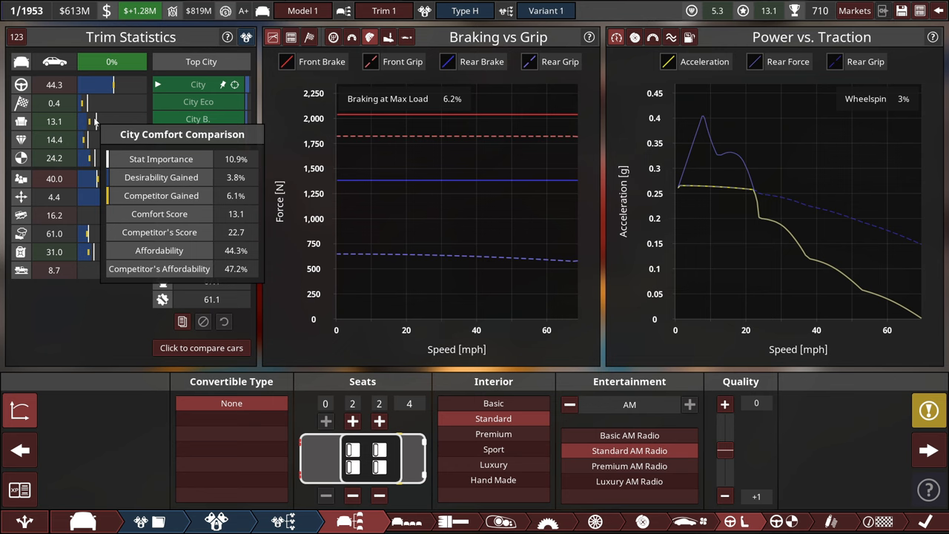
# Step: Review the Detail Stats breakdown for Drivability and Comfort, then return the mode selector
pyautogui.click(869, 441)
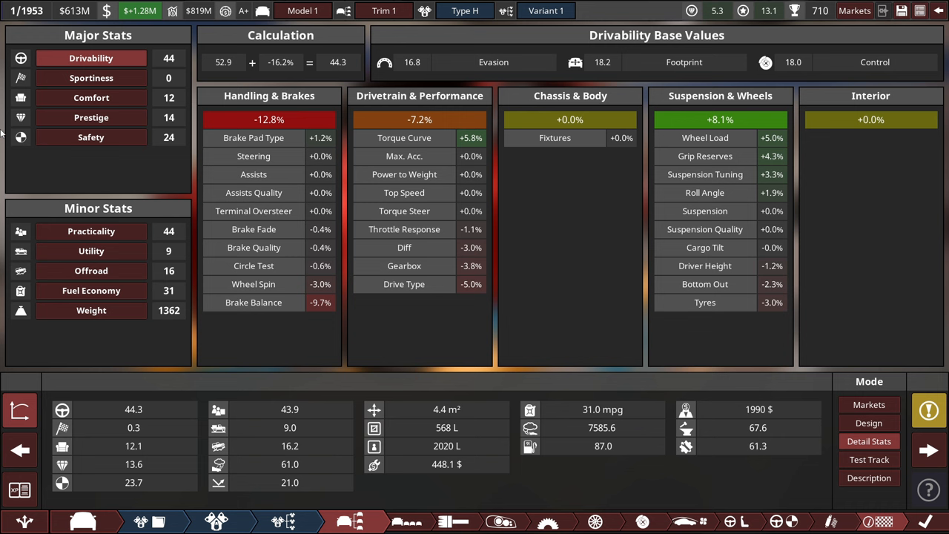
pyautogui.click(92, 98)
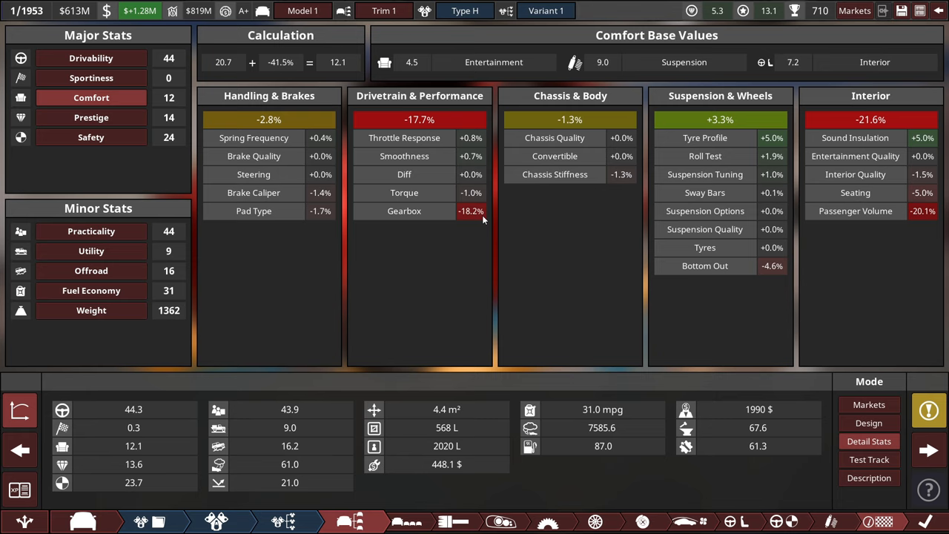
pyautogui.moveTo(801, 368)
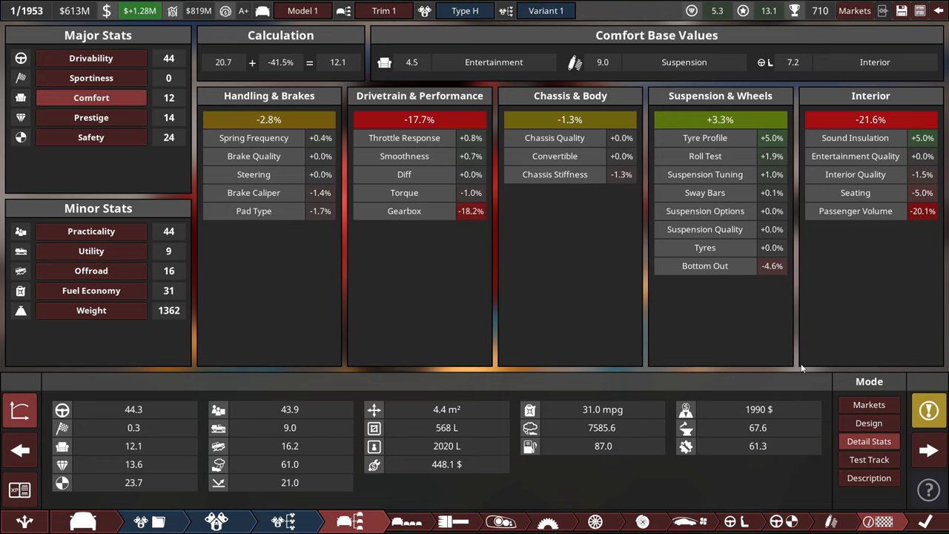
pyautogui.click(869, 423)
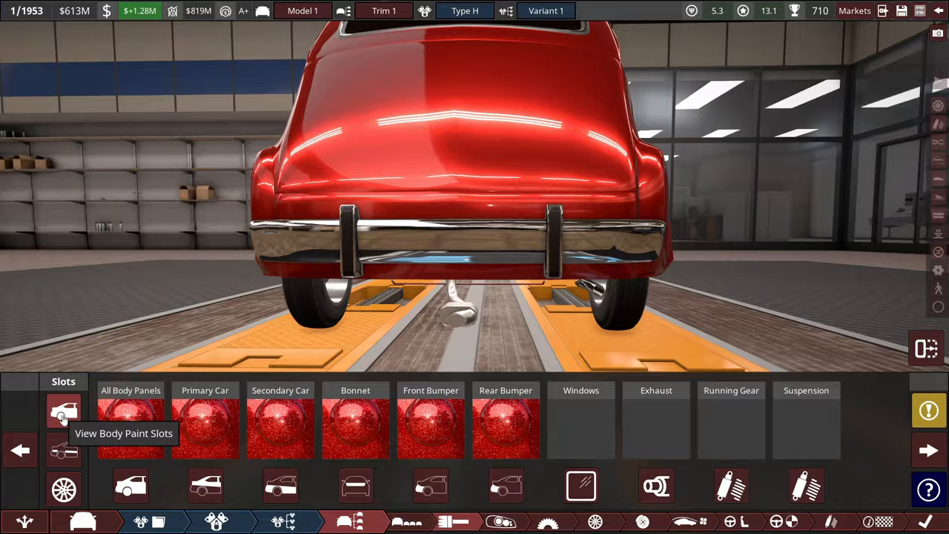
# Step: Show the body paint slots with panels, bonnet and bumpers in metallic red
pyautogui.click(64, 413)
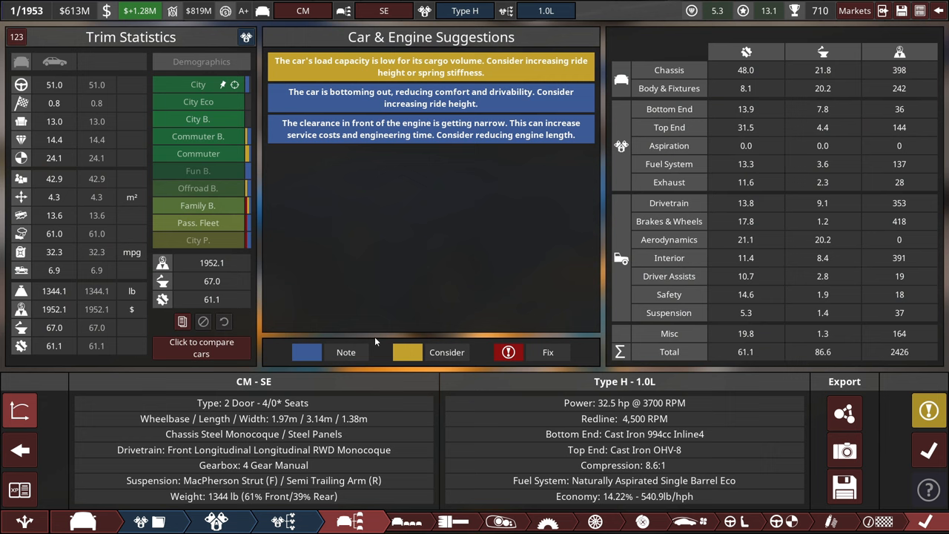
pyautogui.moveTo(332, 104)
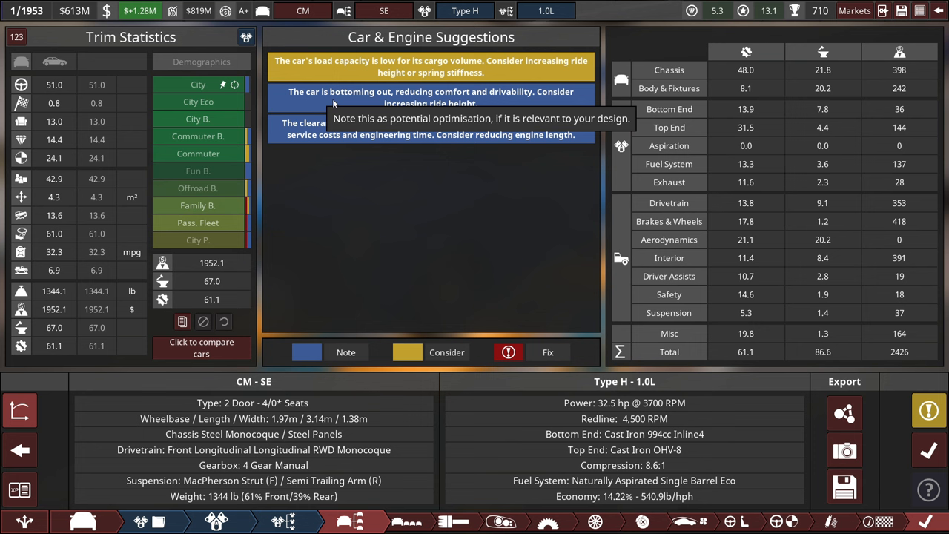
pyautogui.moveTo(928, 451)
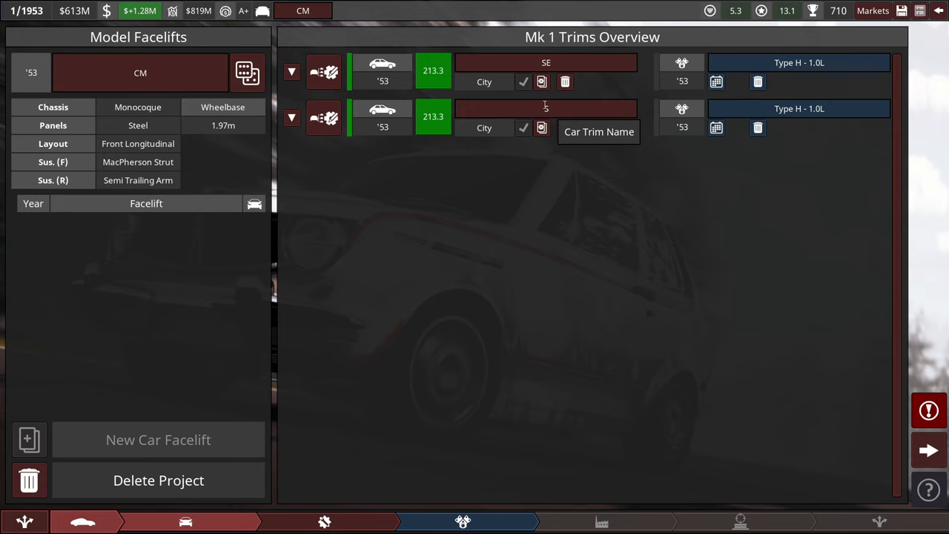
# Step: Check the trim's City demographic fit: 60% match, 213.3% desirability, 40% affordability
pyautogui.write('S')
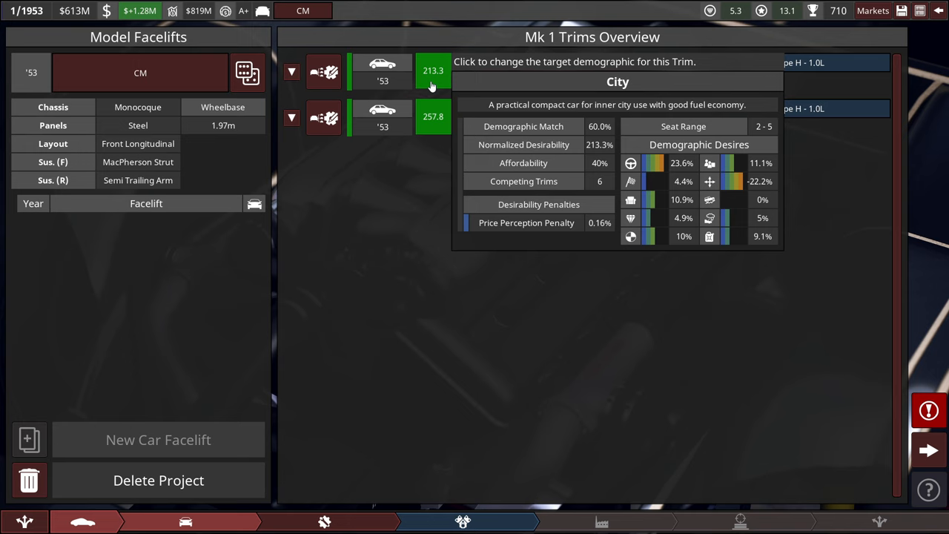
pyautogui.moveTo(433, 90)
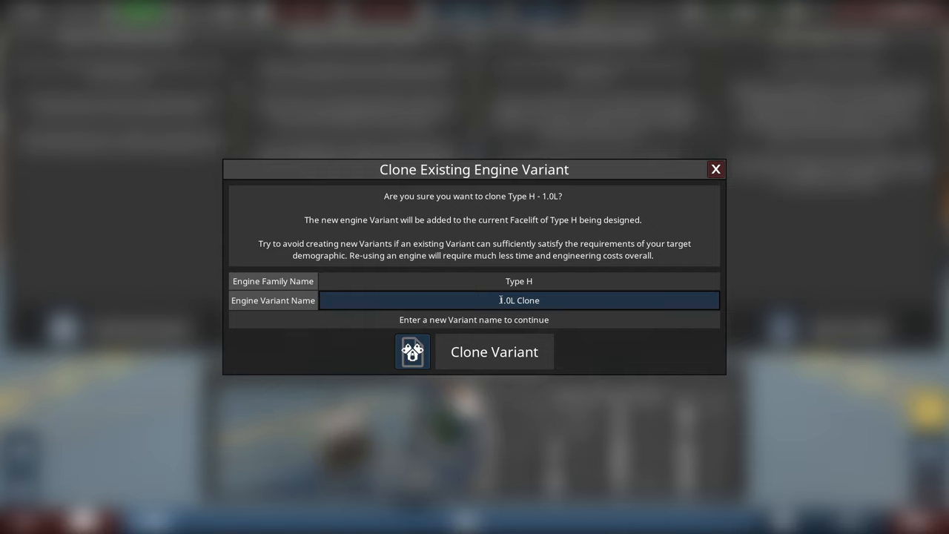
# Step: Clone the Type H engine as variant '750cc' and lengthen the stroke to reach 700 cc
pyautogui.write('750cc')
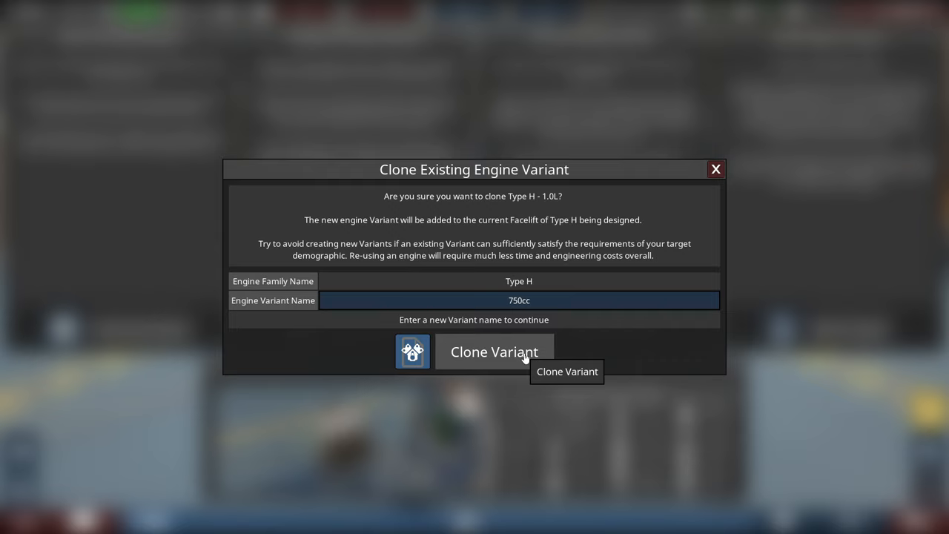
pyautogui.click(493, 352)
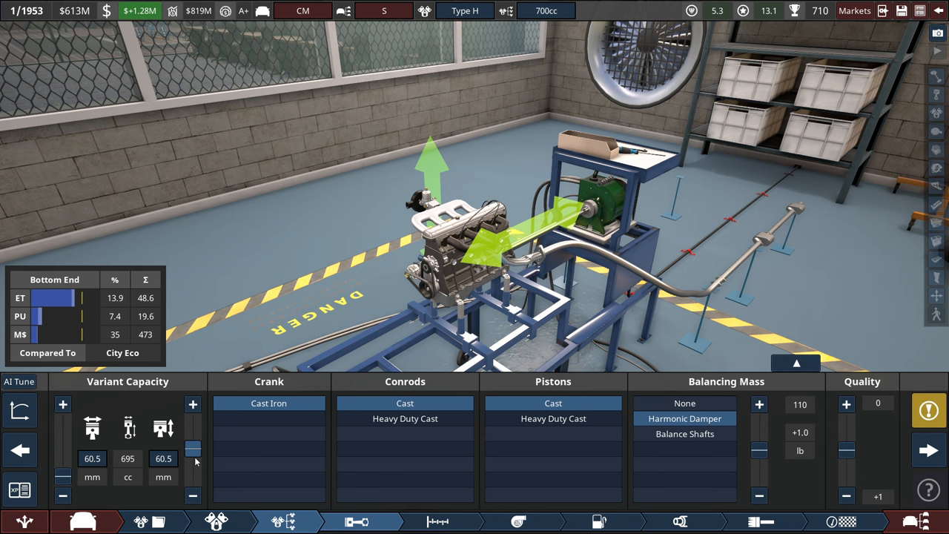
pyautogui.click(163, 458)
pyautogui.write('60.9')
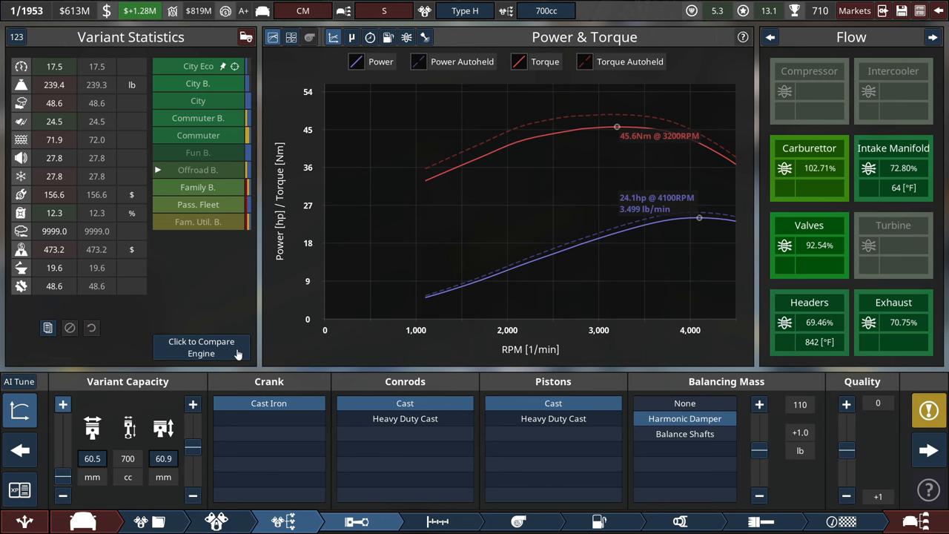
pyautogui.moveTo(769, 350)
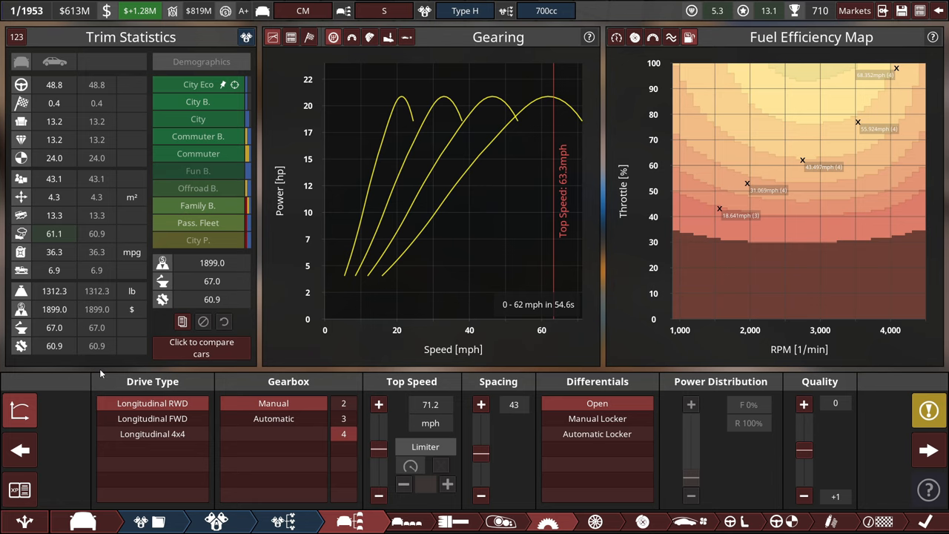
pyautogui.click(928, 409)
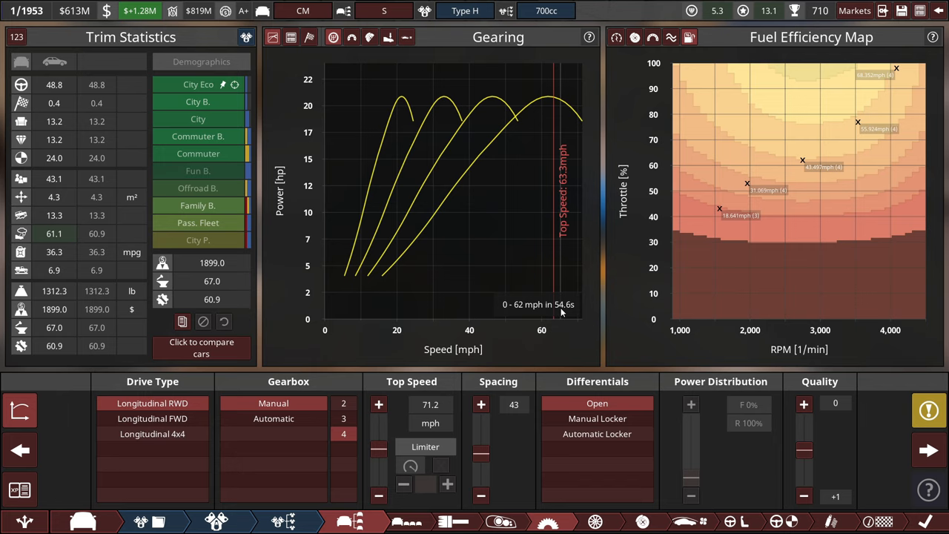
pyautogui.moveTo(527, 427)
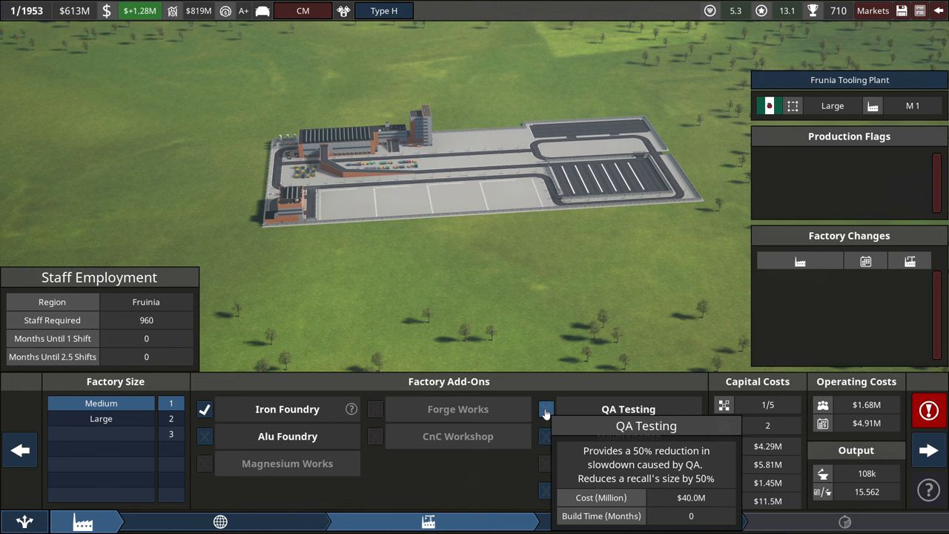
# Step: Add QA Testing to the factory add-ons
pyautogui.click(545, 409)
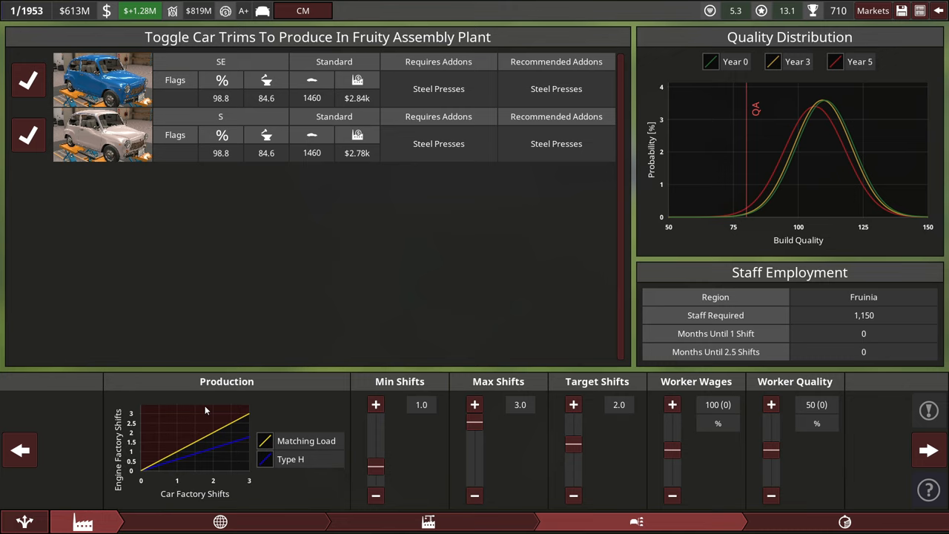
# Step: Toggle the S trim out of production at the Fruity Assembly Plant, leaving only SE
pyautogui.click(28, 135)
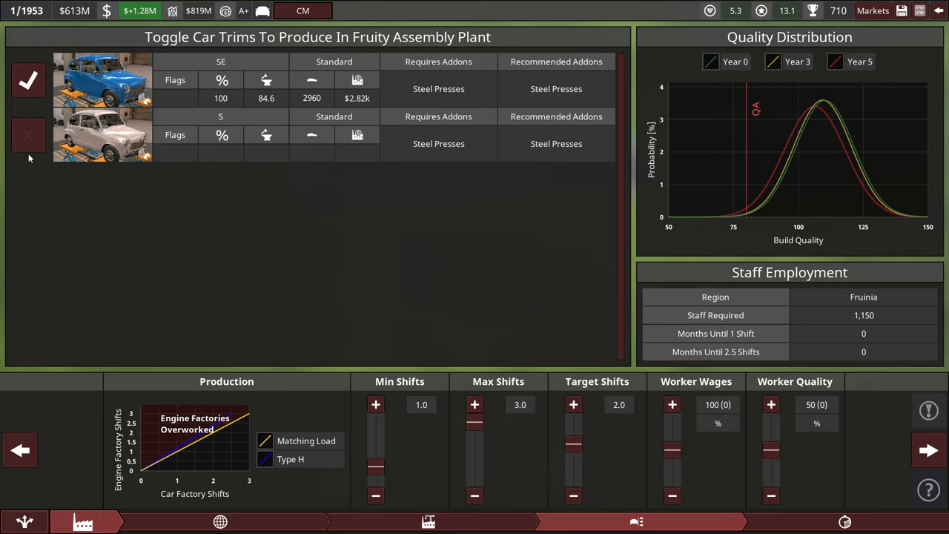
pyautogui.moveTo(31, 156)
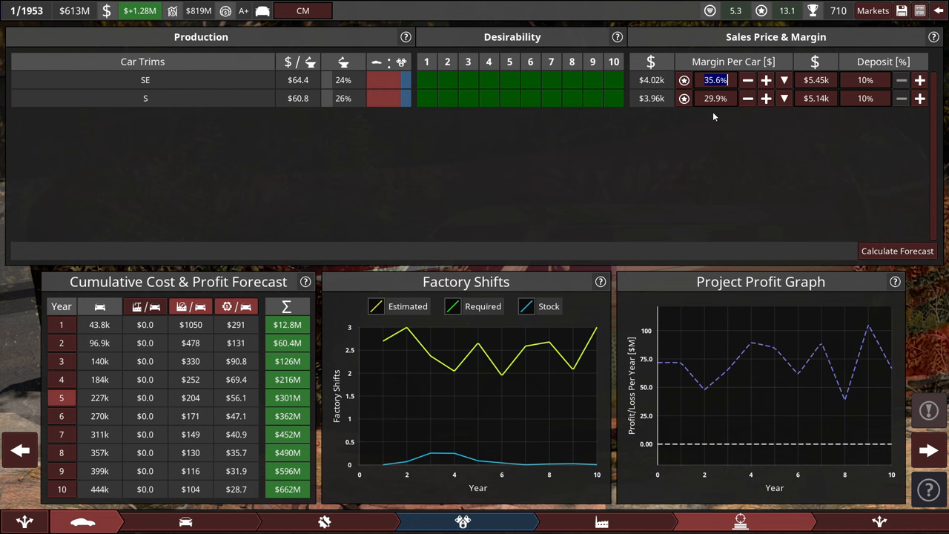
# Step: Confirm the SE 35.6% and S 29.9% margins and recalculate the profit forecast to $662M
pyautogui.click(895, 250)
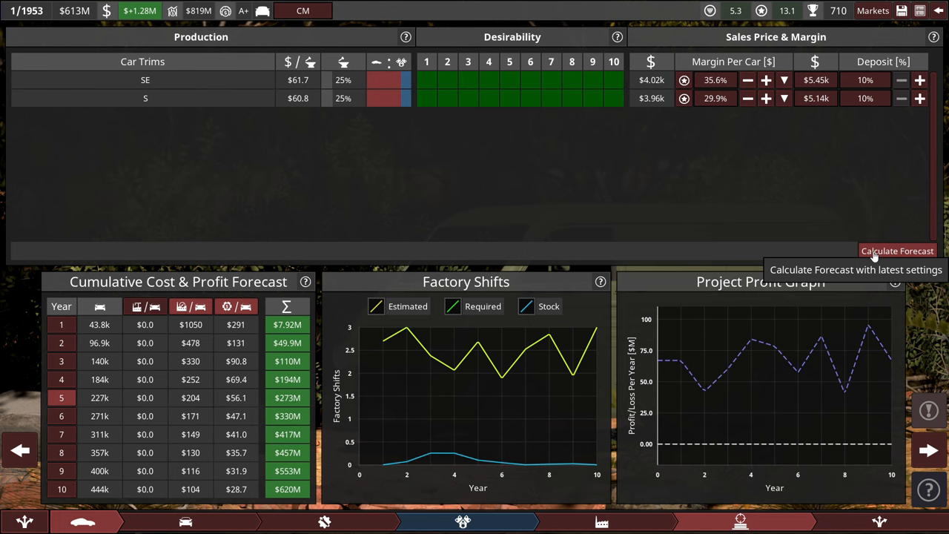
pyautogui.click(897, 250)
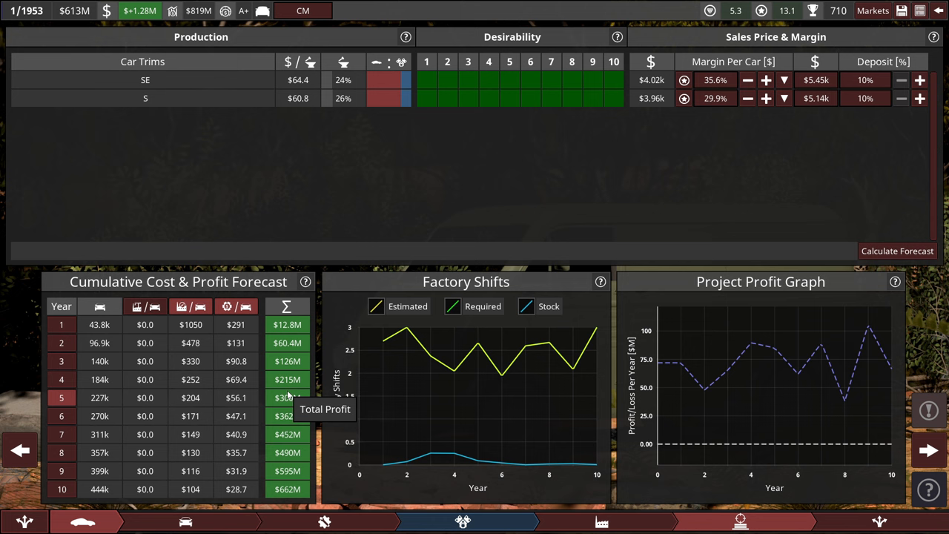
pyautogui.moveTo(457, 231)
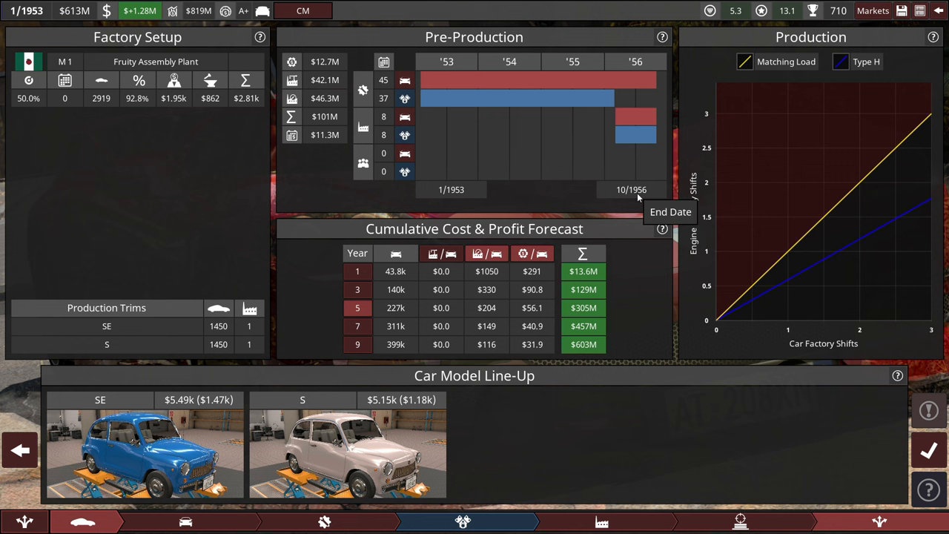
pyautogui.moveTo(896, 433)
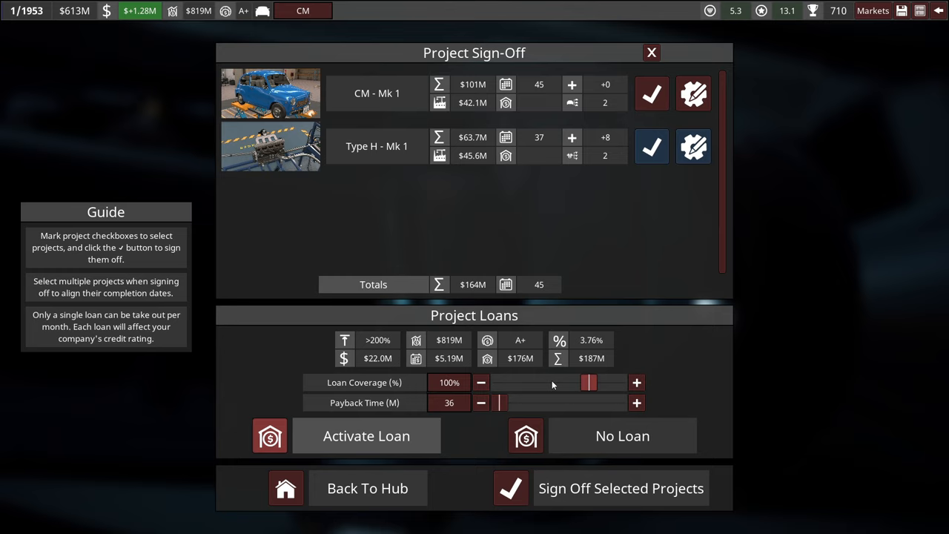
# Step: Lower project loan coverage to 49% and confirm the sign-off back to the company hub
pyautogui.moveTo(587, 383); pyautogui.dragTo(543, 383)
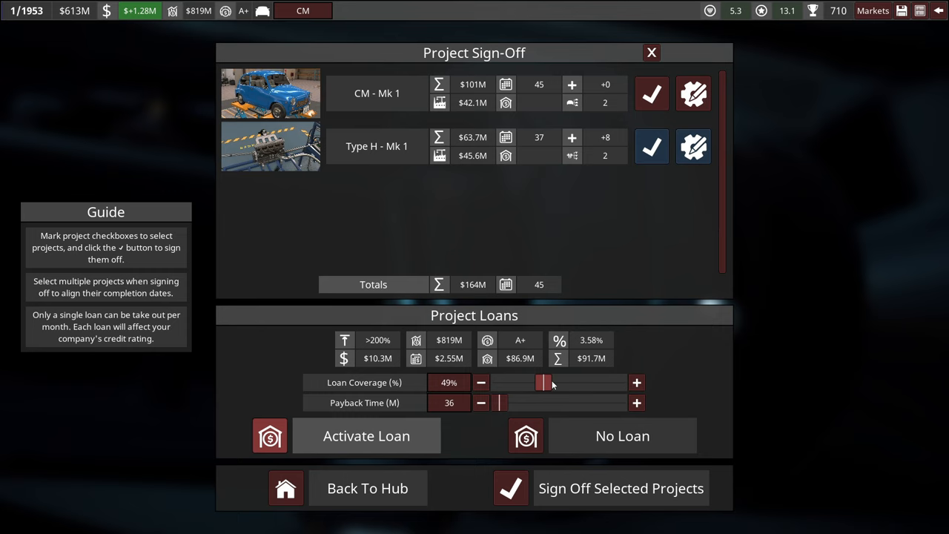
pyautogui.click(652, 53)
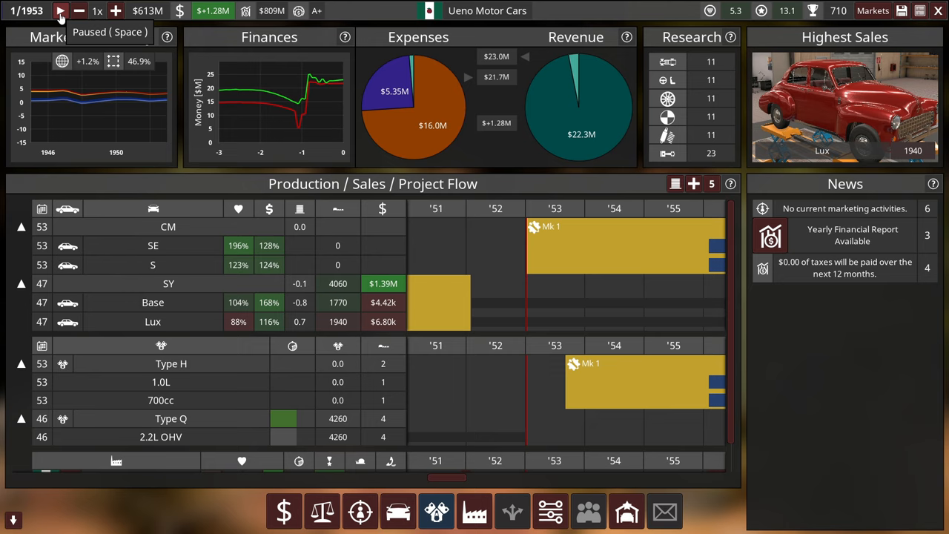
# Step: Unpause the game so time advances from 1953 into mid-1957 and CM sales begin
pyautogui.click(61, 11)
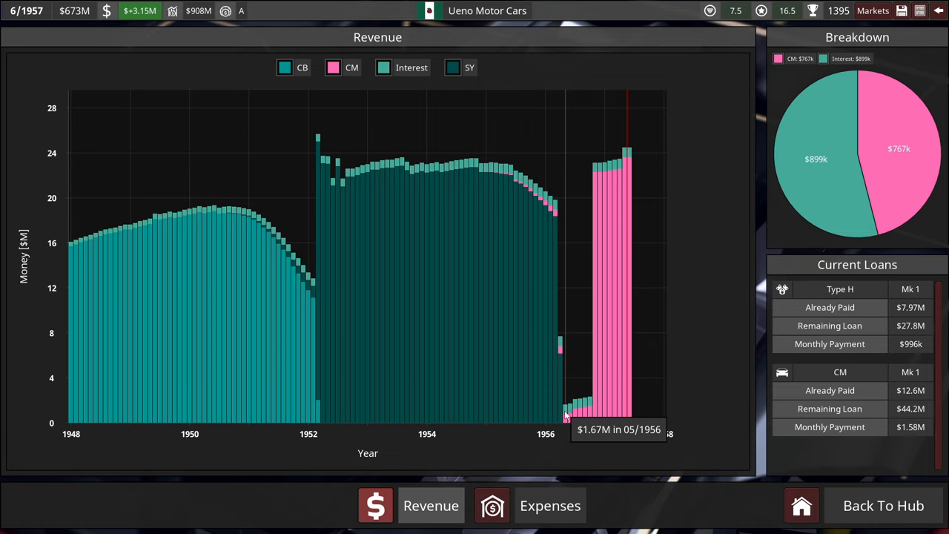
pyautogui.moveTo(591, 412)
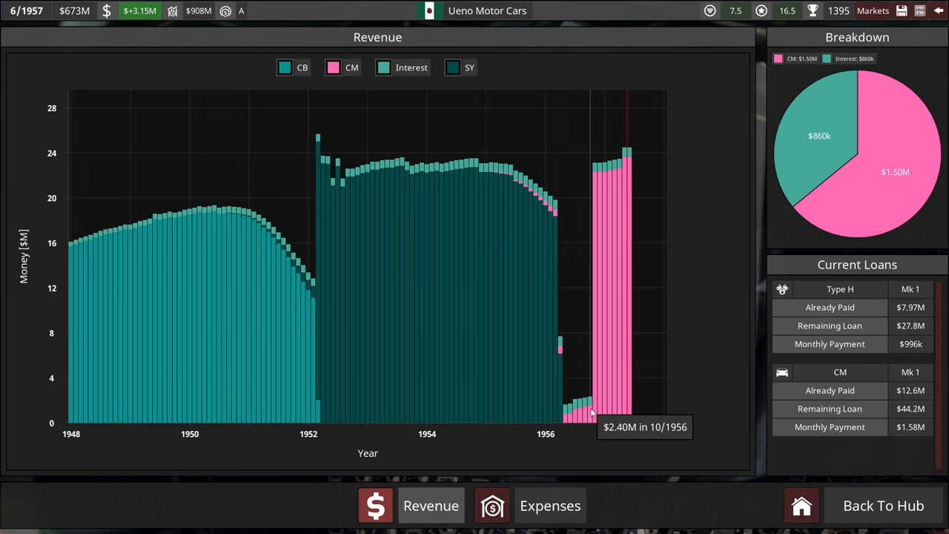
pyautogui.moveTo(596, 412)
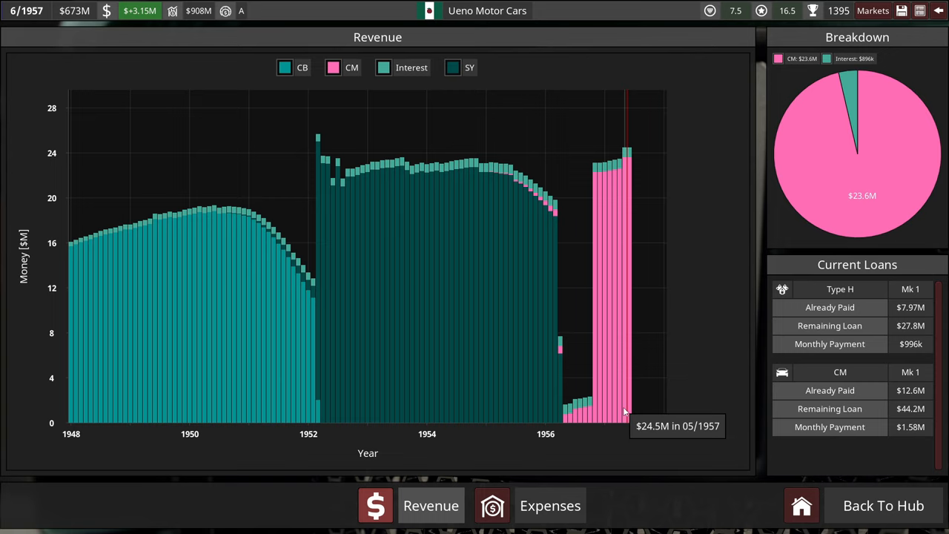
# Step: Show the expenses history chart covering production, factory construction and loan repayments through 1957
pyautogui.click(549, 504)
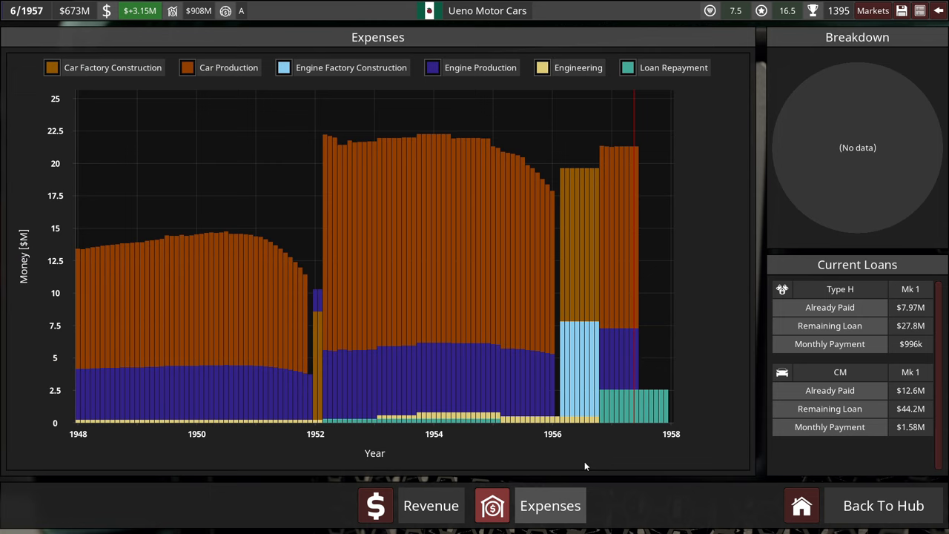
pyautogui.moveTo(602, 415)
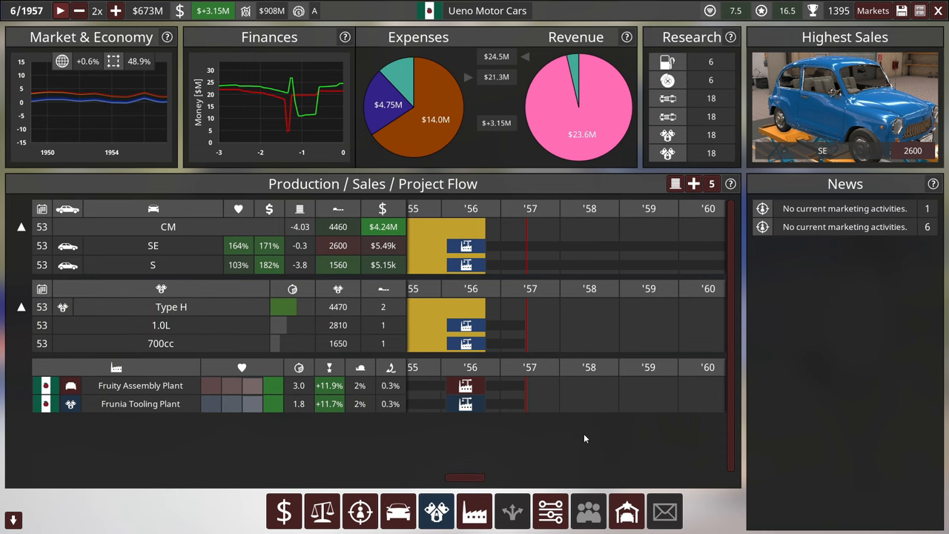
pyautogui.moveTo(838, 356)
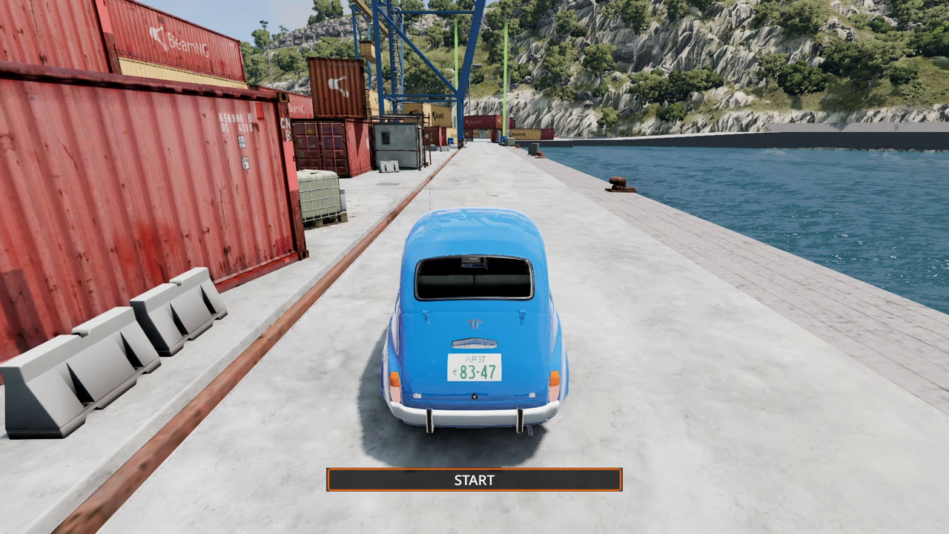
# Step: Start the Port Gymkhana timed run in the blue Ueno CM SE and drive the course
pyautogui.click(474, 477)
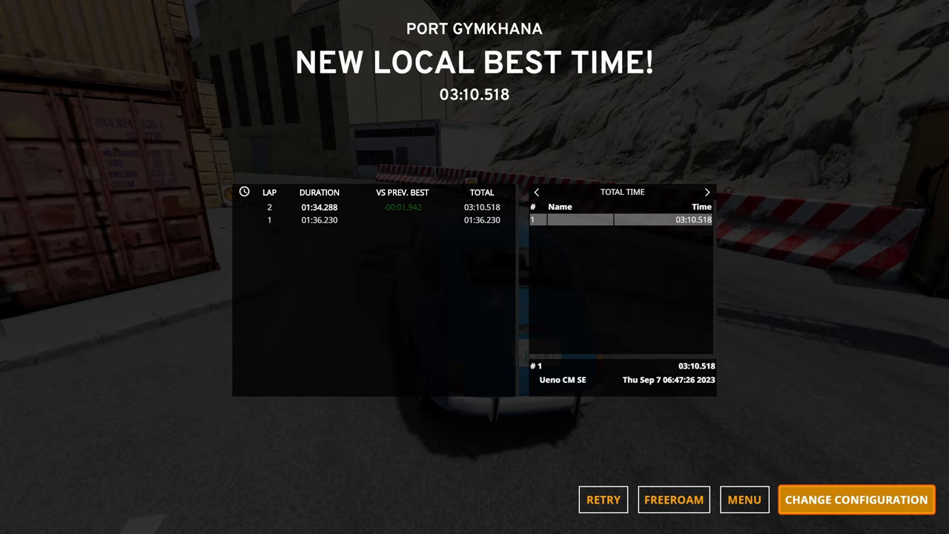
# Step: Change configuration to the white CM variant and return to the Port Gymkhana start line
pyautogui.click(673, 498)
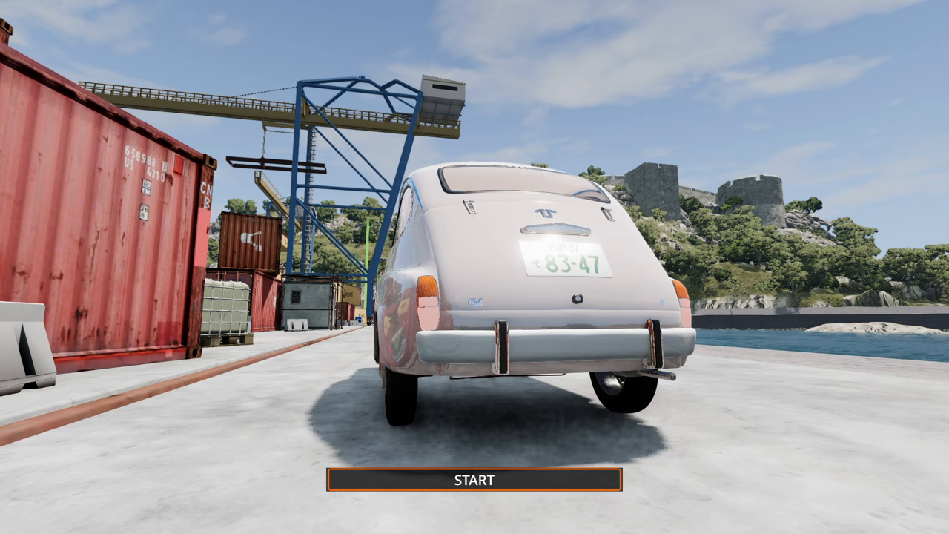
# Step: Start the two-lap run in the white Ueno CM S, finishing second at 03:13.162
pyautogui.click(475, 481)
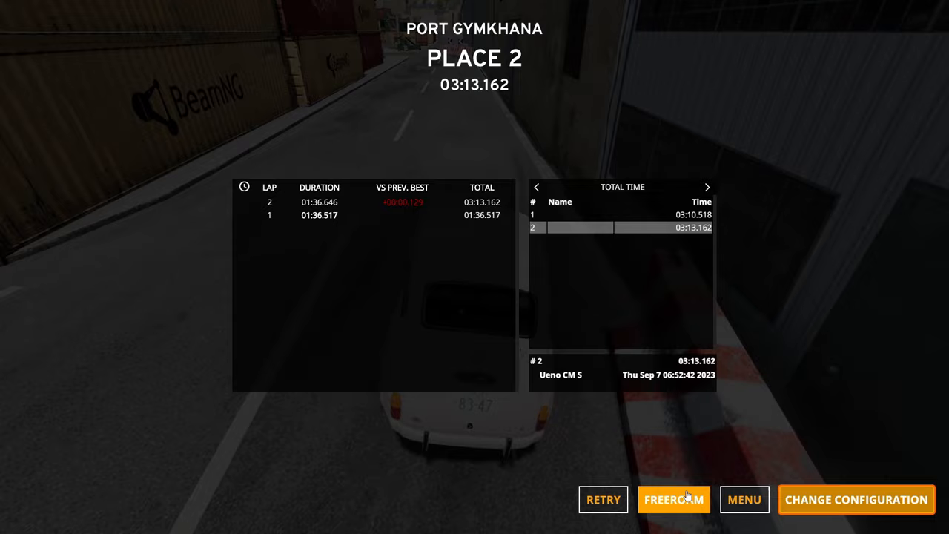
# Step: Switch to Freeroam and crash the white car into the green wooden cart by the roadside
pyautogui.click(673, 498)
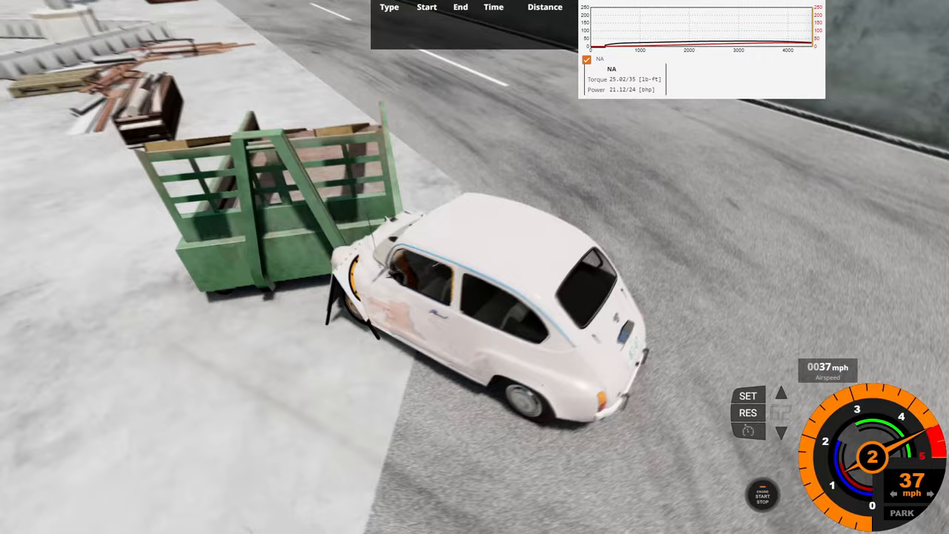